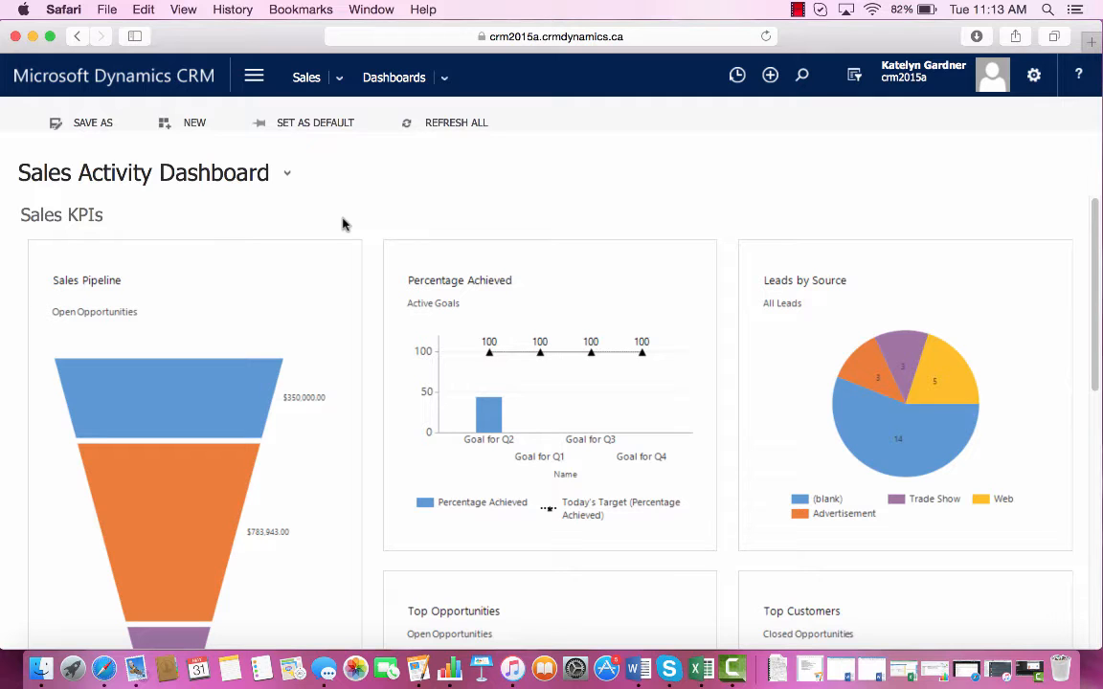
Leave the Sales Activity Dashboard for the Available Reports list
left_click(339, 77)
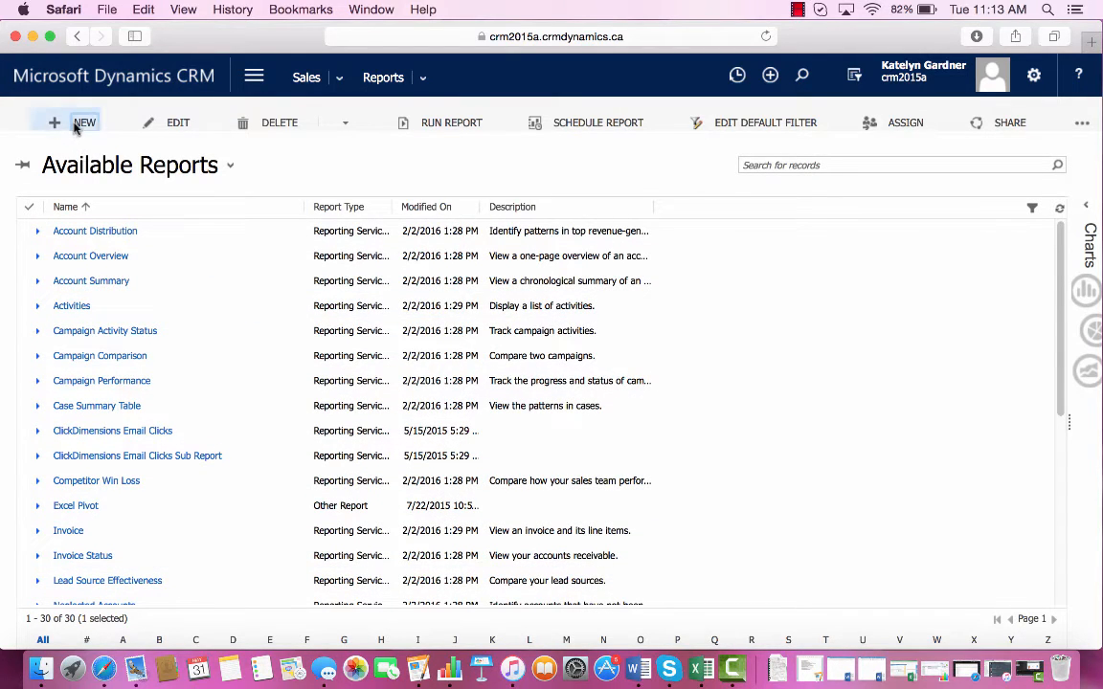
Create a new report record and launch its Report Wizard
left_click(85, 122)
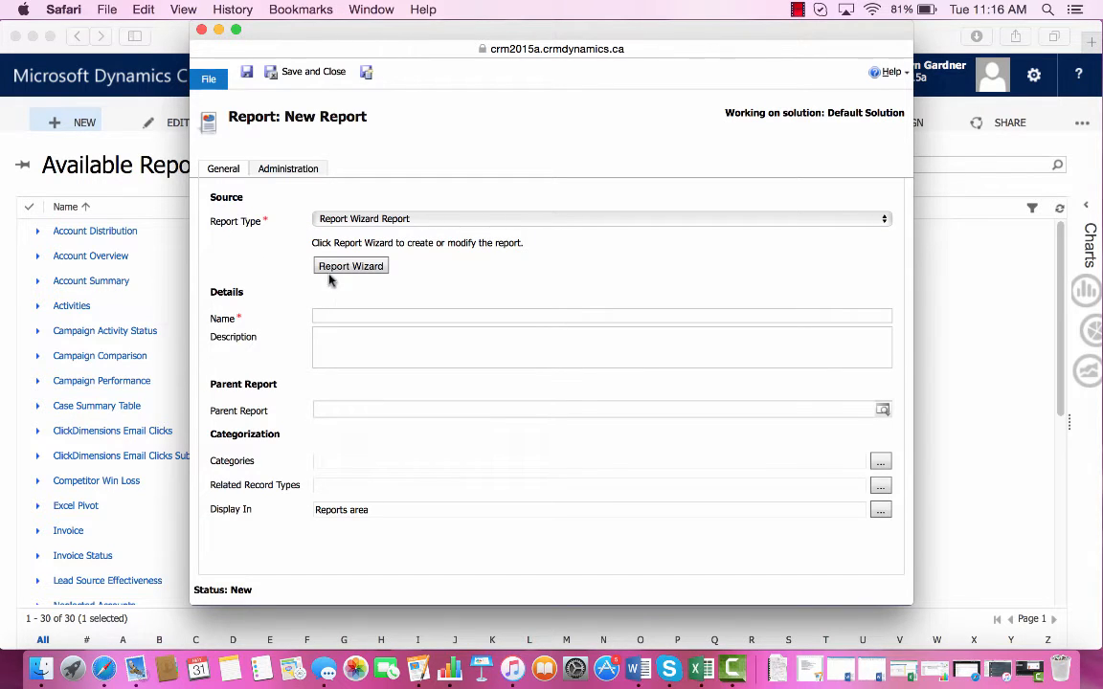
left_click(350, 267)
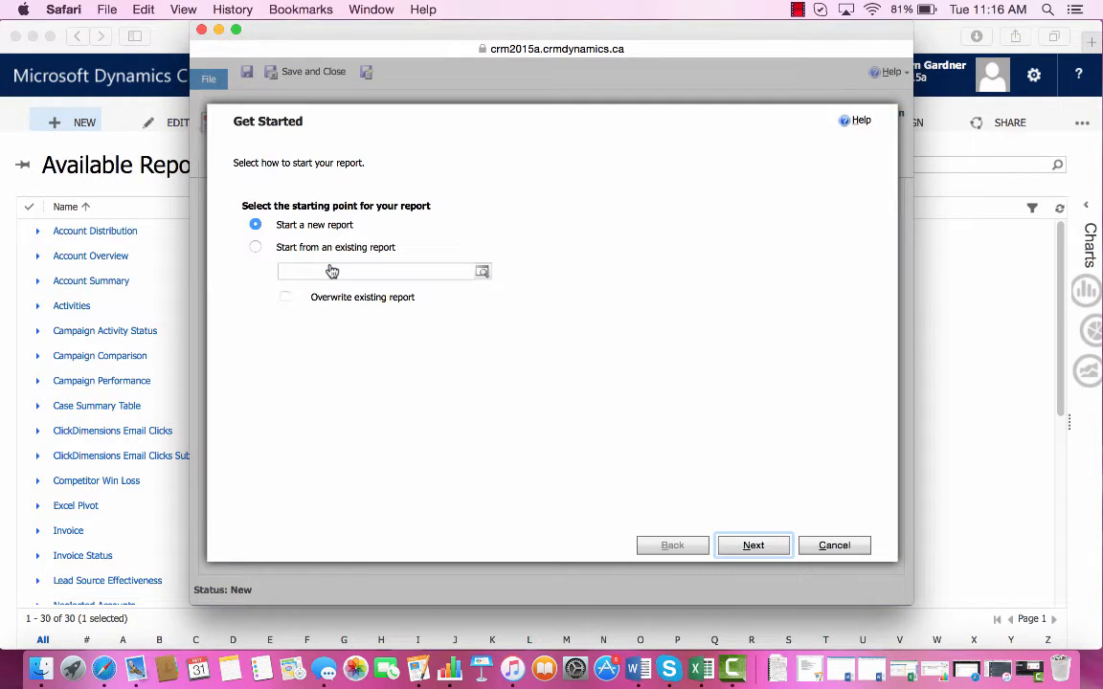
mouse_move(619, 334)
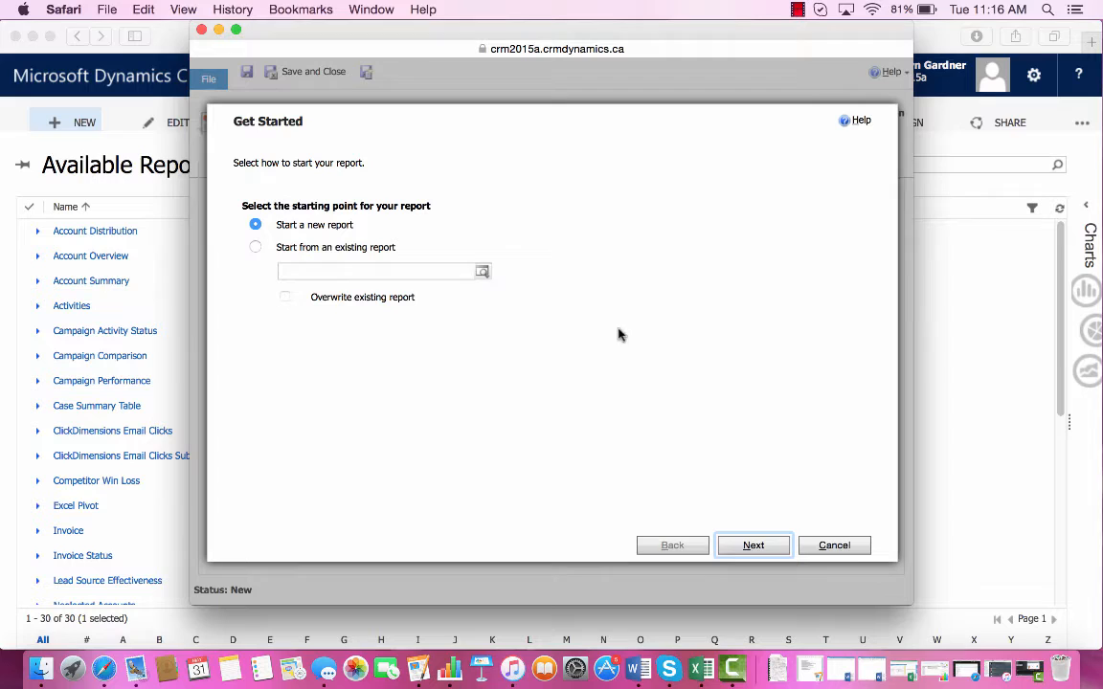
Begin a new report from scratch and enter 'Opp' as the report name
left_click(753, 545)
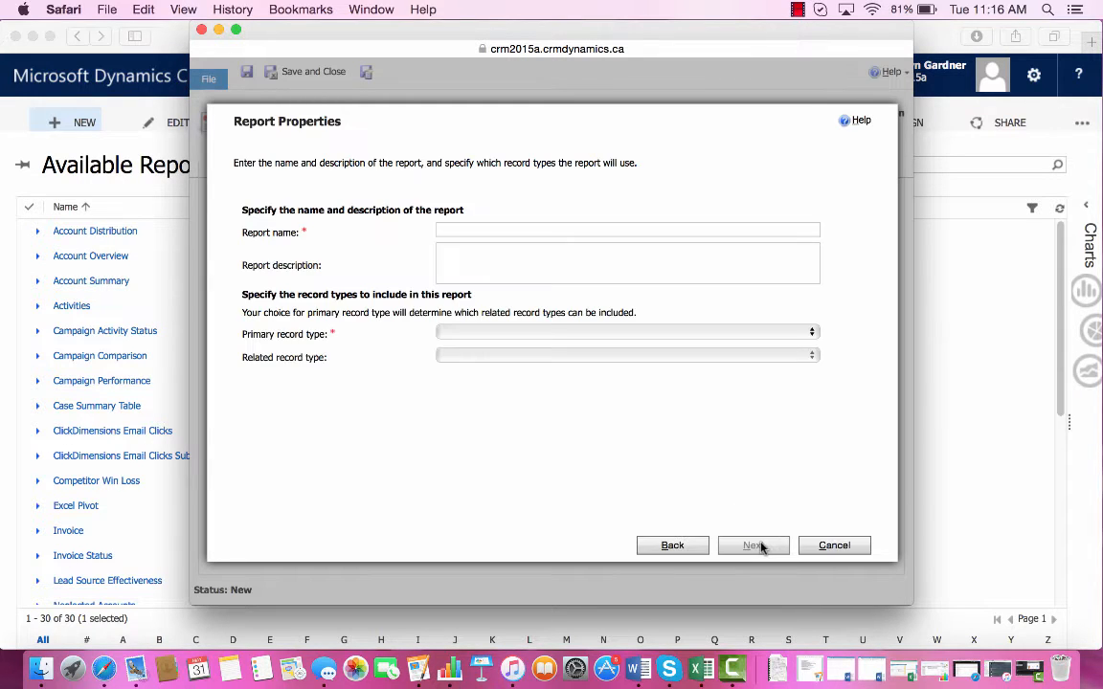
left_click(627, 232)
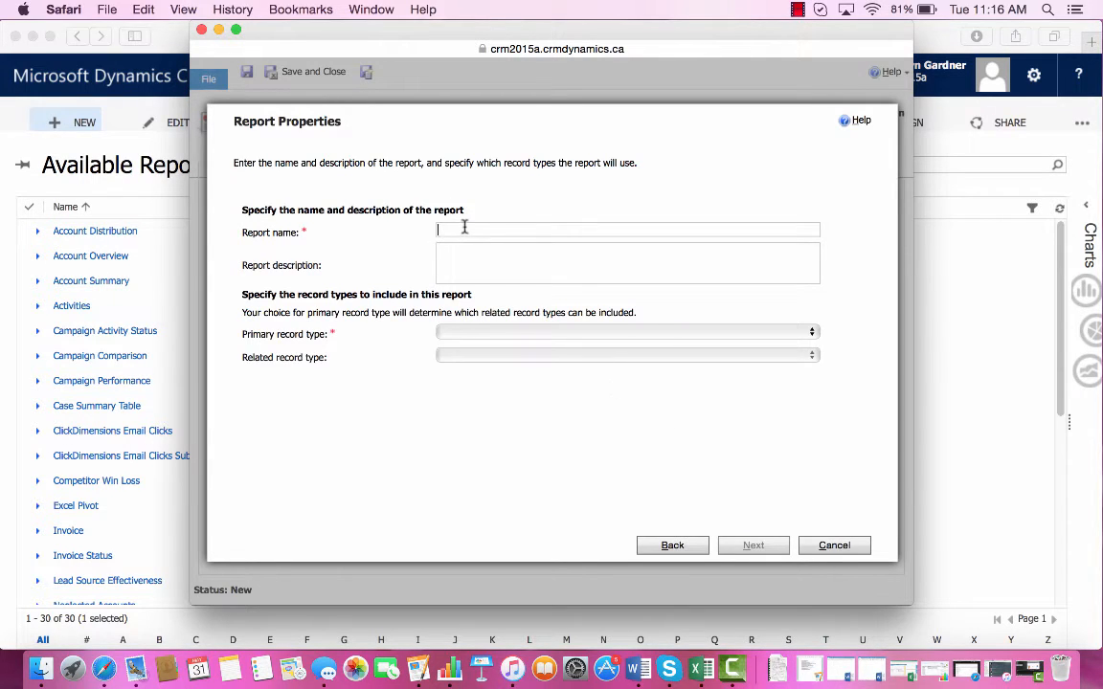
type("Opp")
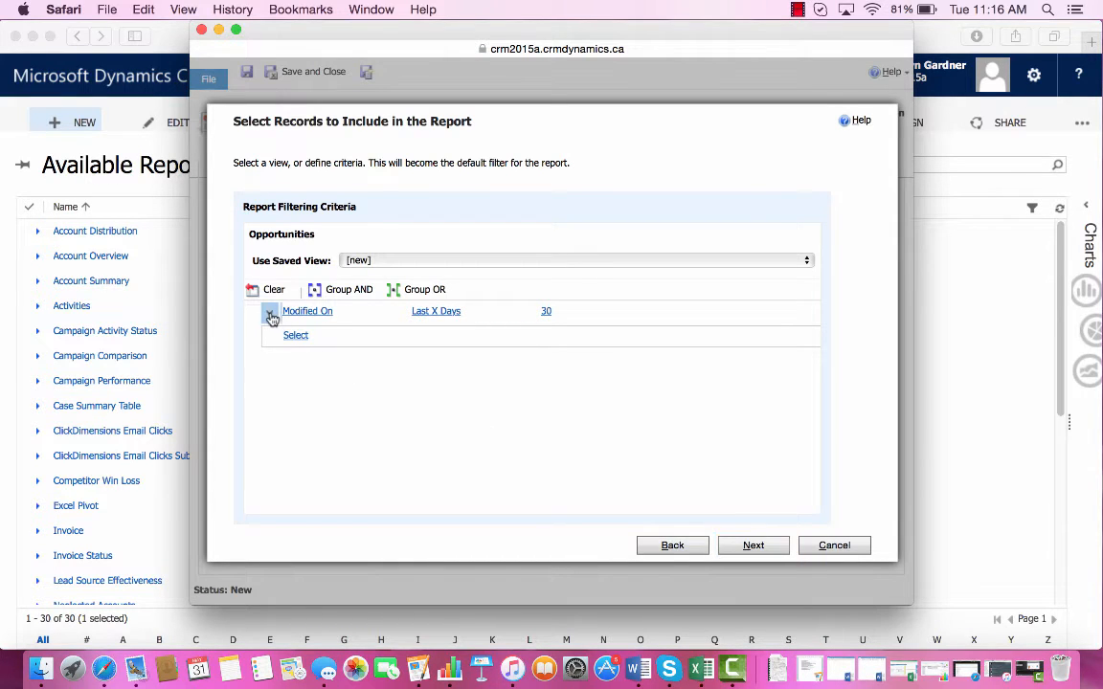
Delete the Modified On 30-day filter and use the Open Opportunities saved view
left_click(305, 369)
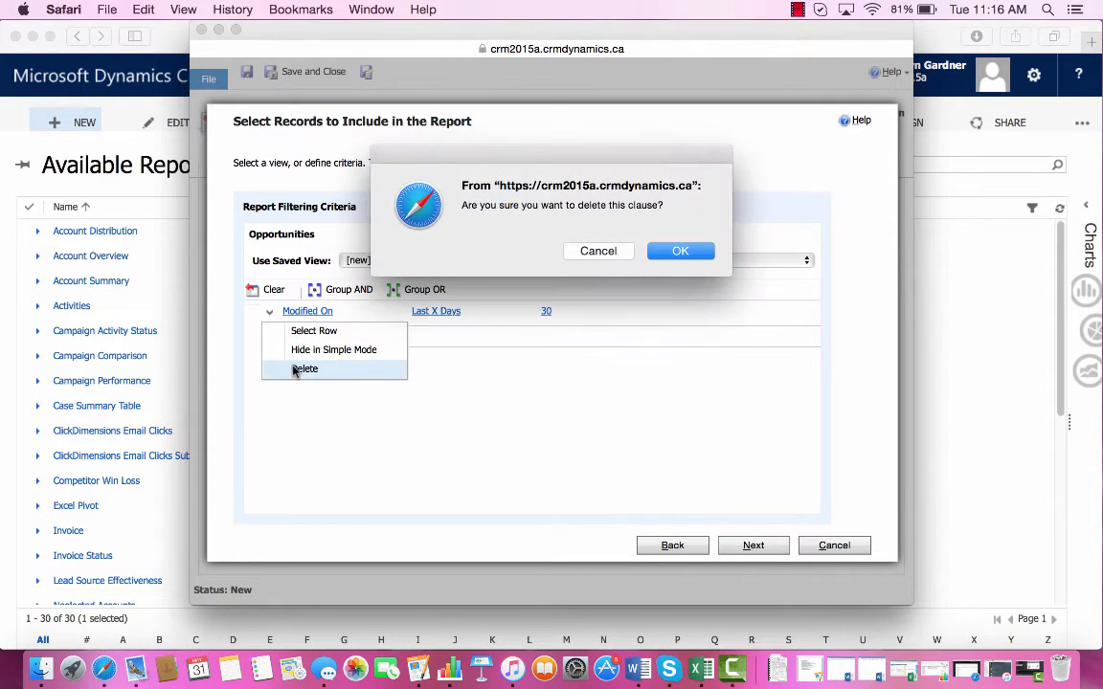
left_click(679, 249)
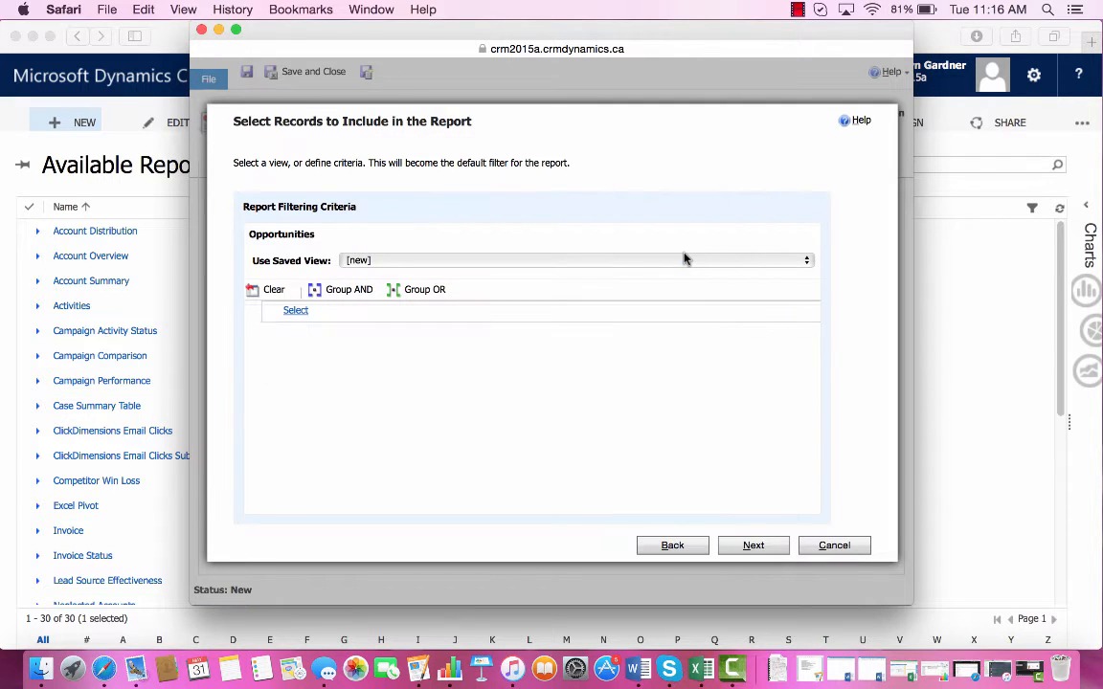
left_click(805, 259)
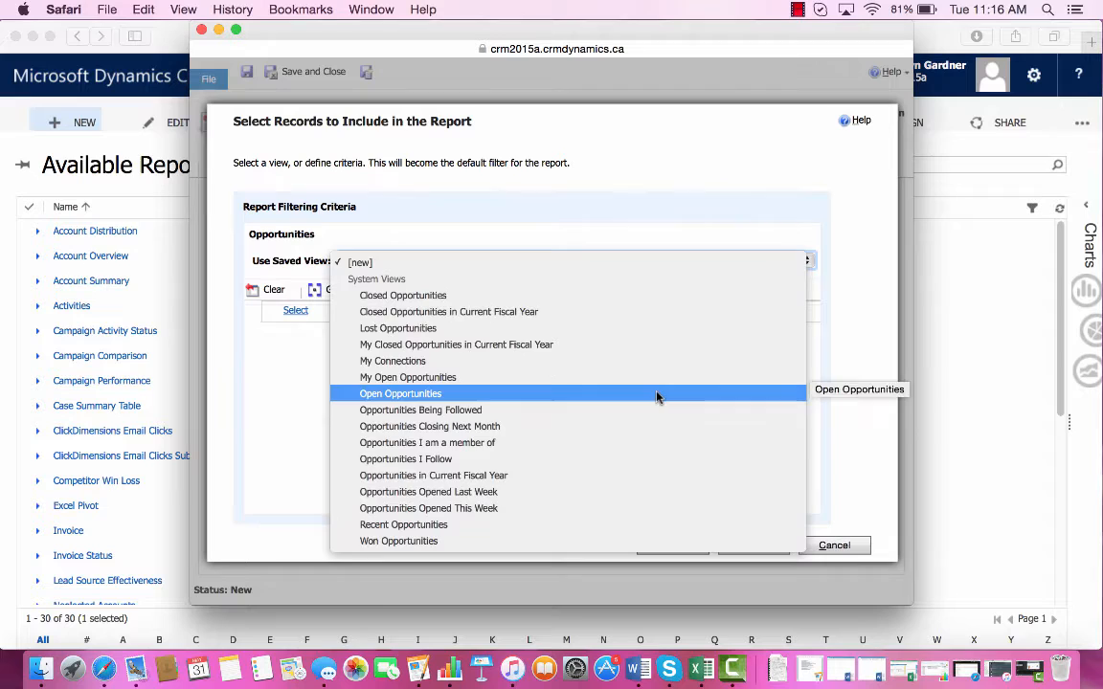
left_click(400, 393)
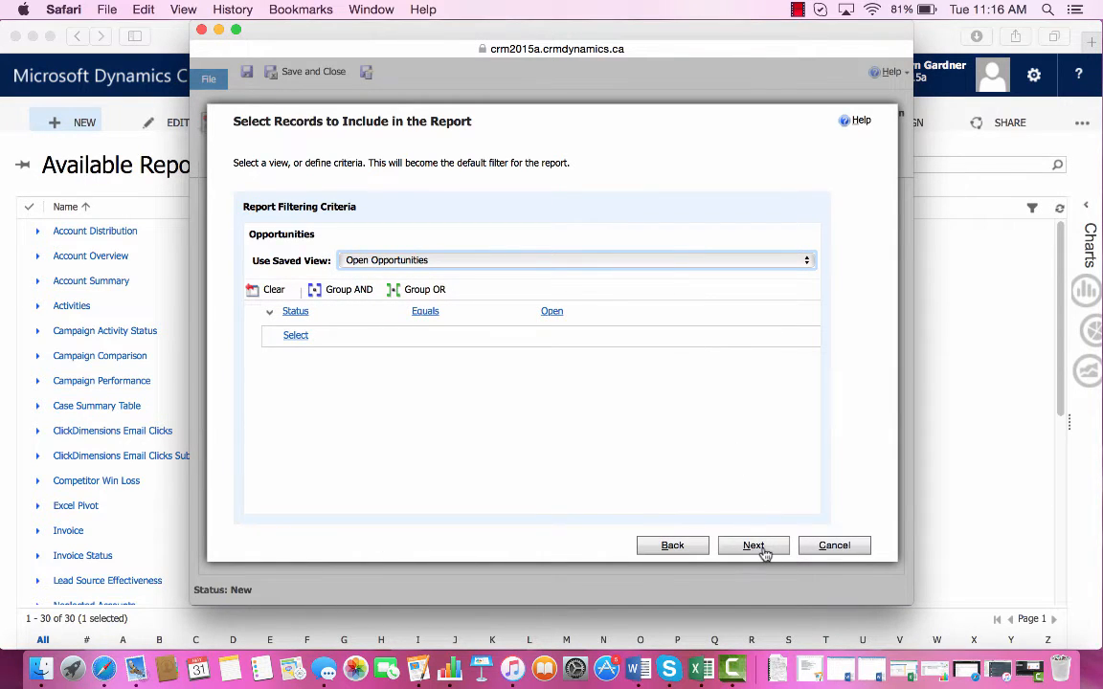
Add Owner as the first grouping level and Pipeline Phase as the second
left_click(754, 545)
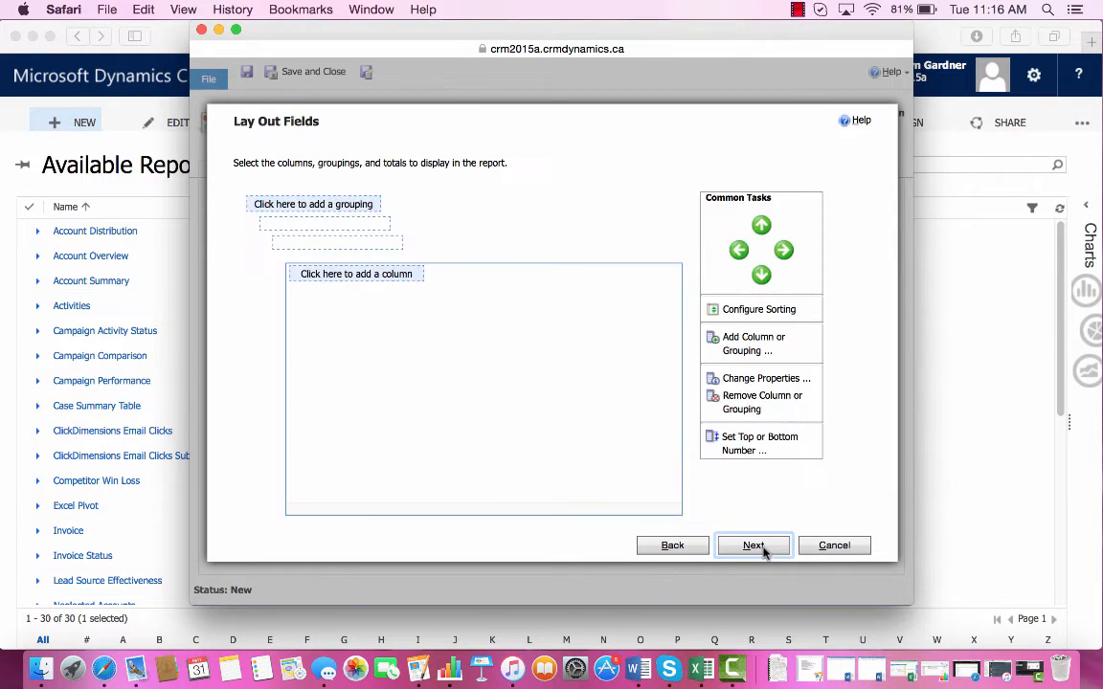
mouse_move(464, 373)
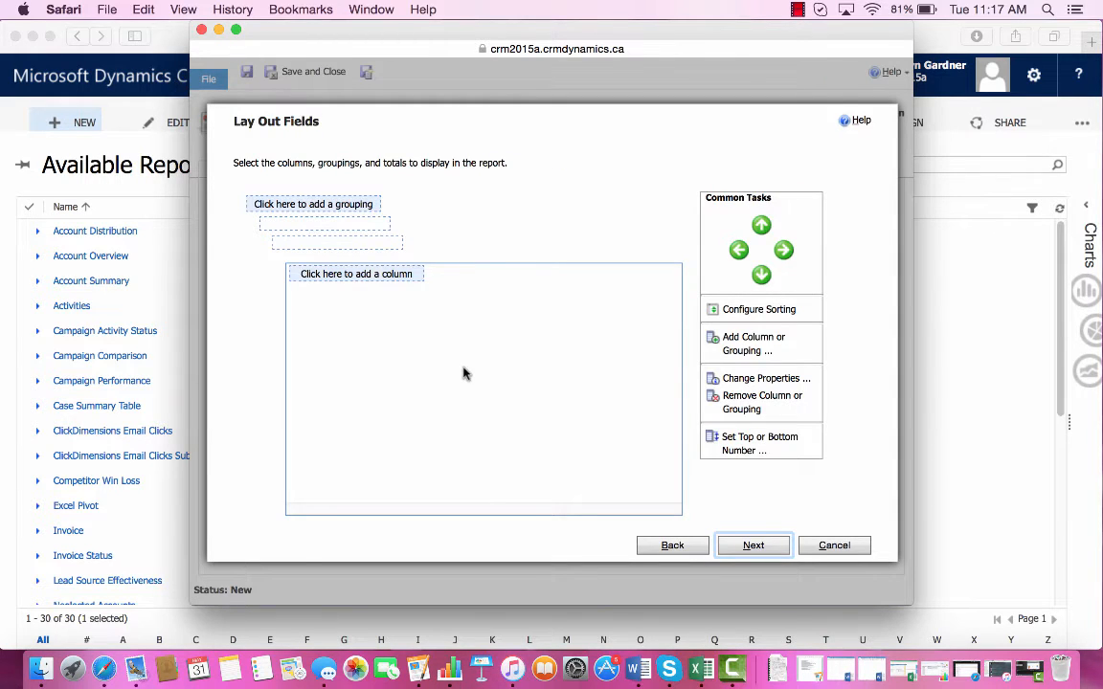
mouse_move(426, 335)
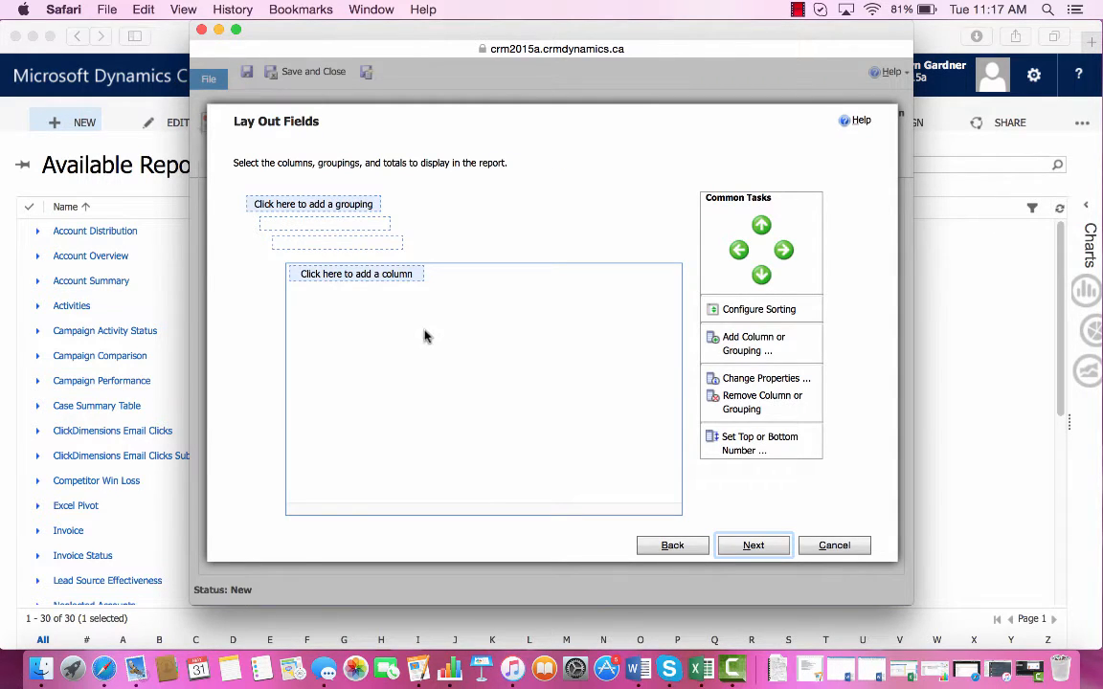
mouse_move(257, 220)
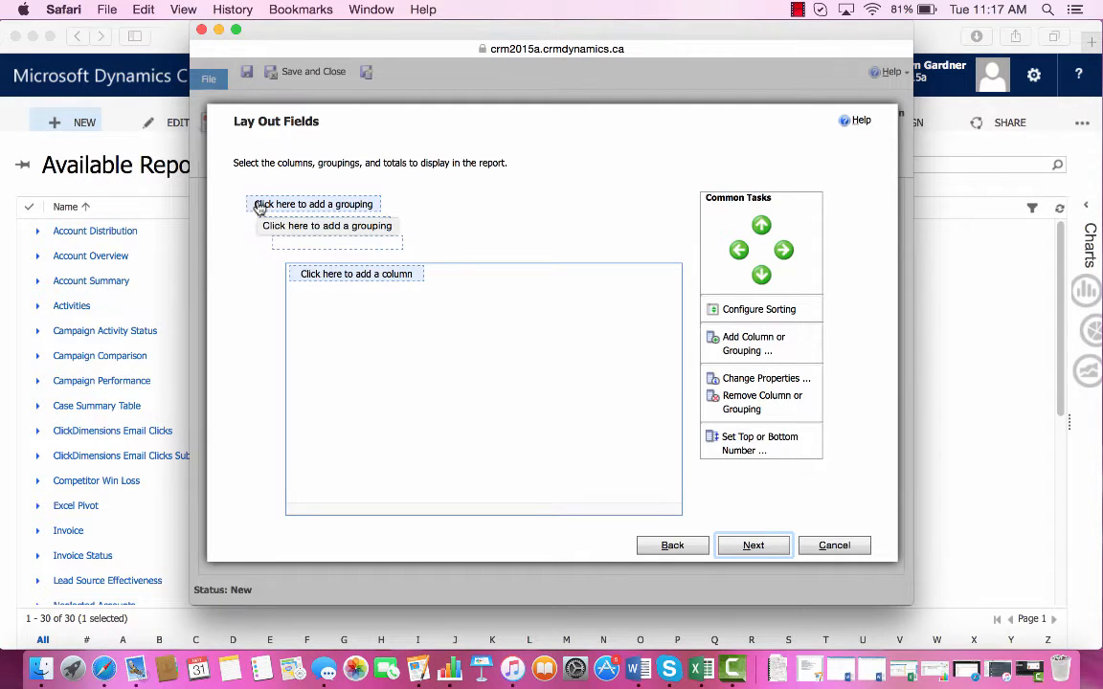
left_click(313, 203)
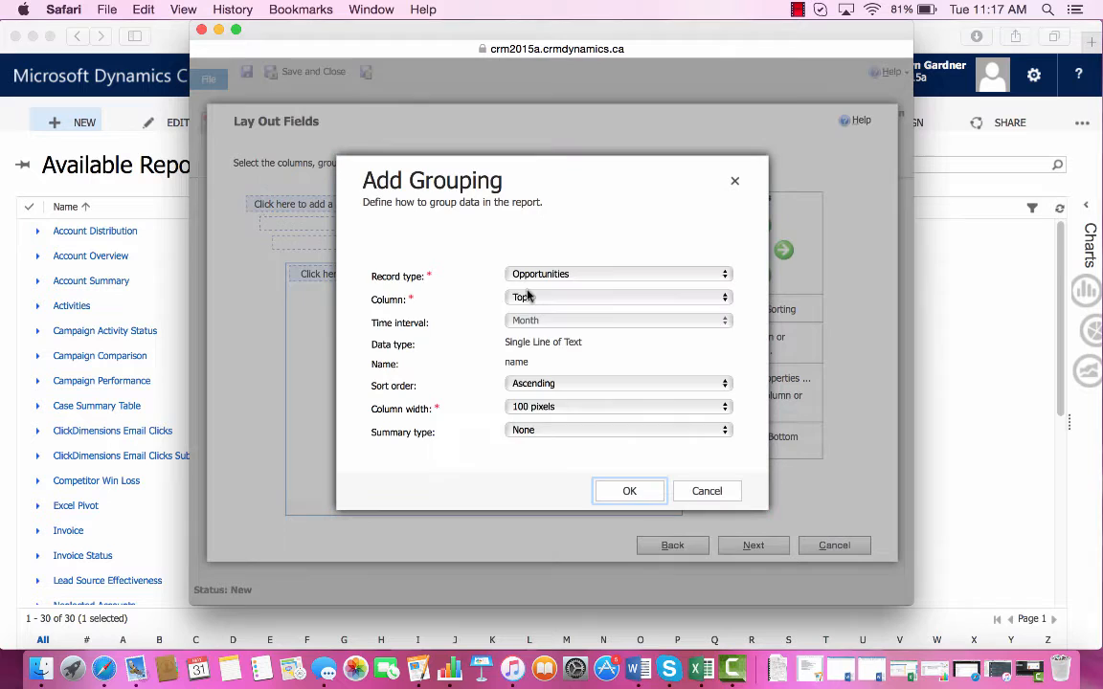
left_click(618, 298)
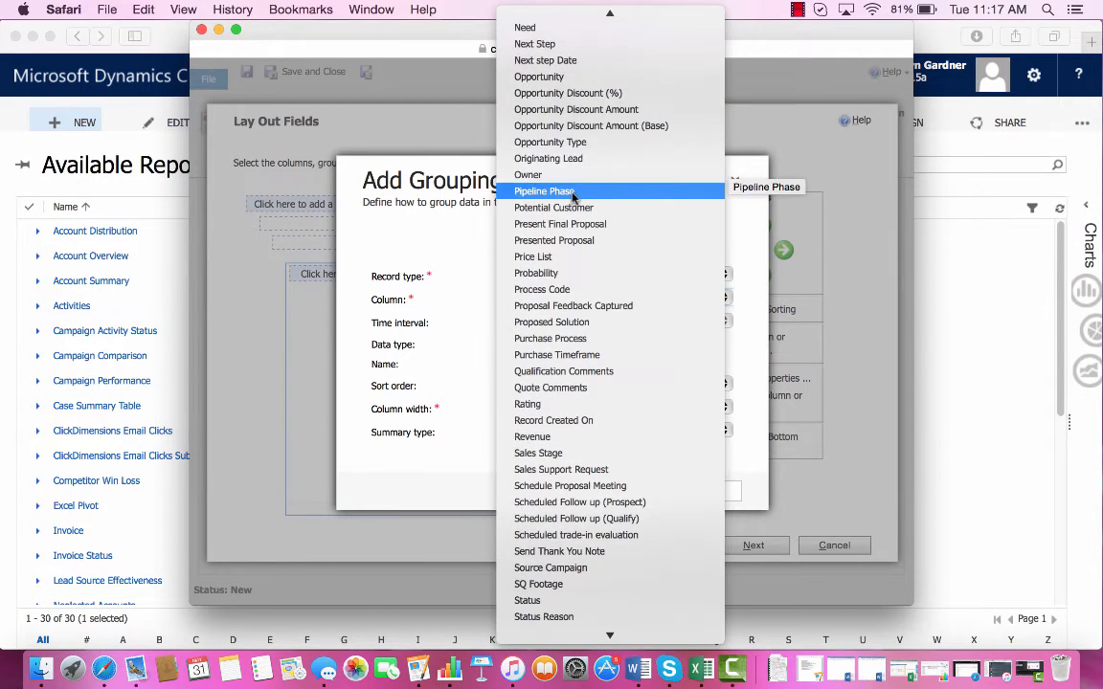
left_click(527, 174)
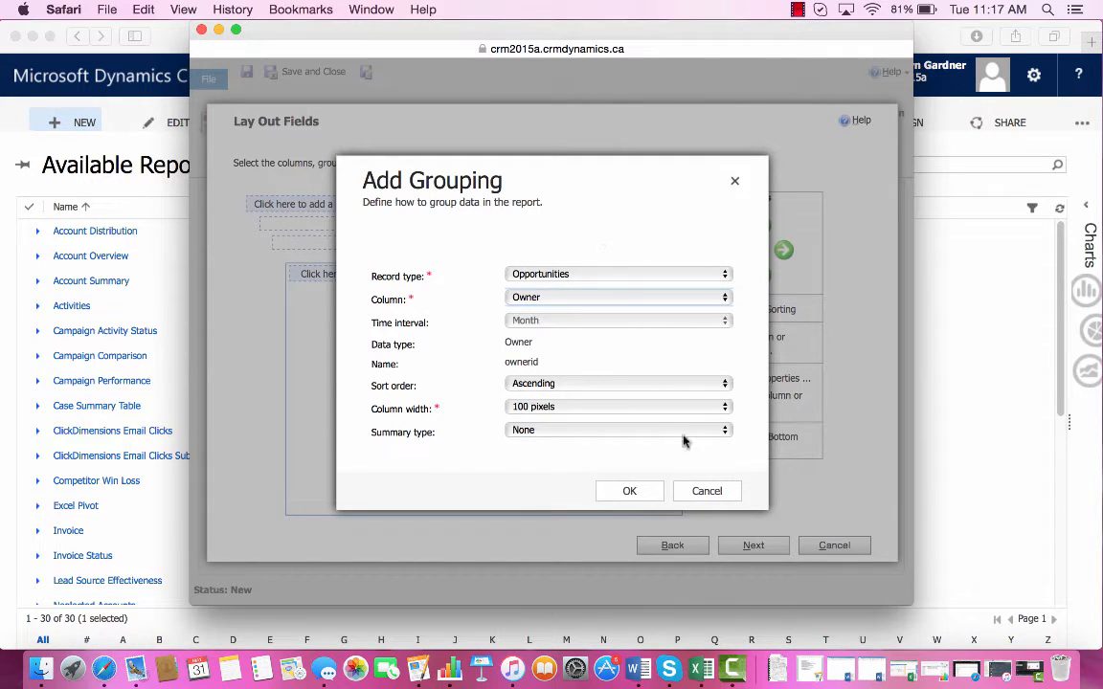
left_click(629, 490)
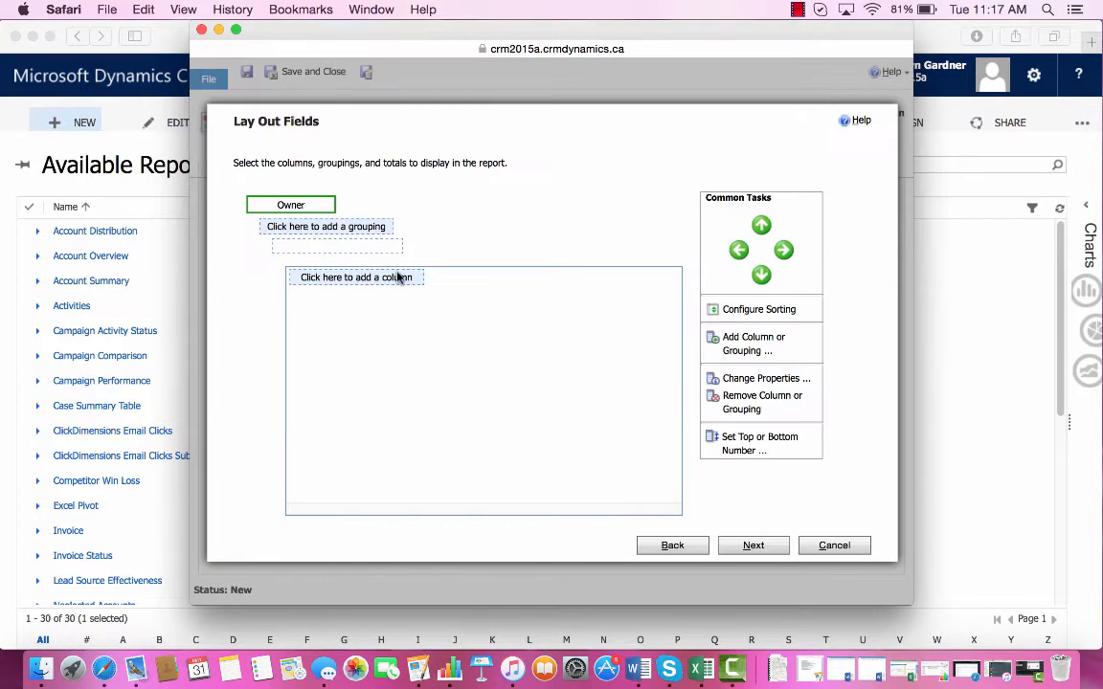
left_click(326, 226)
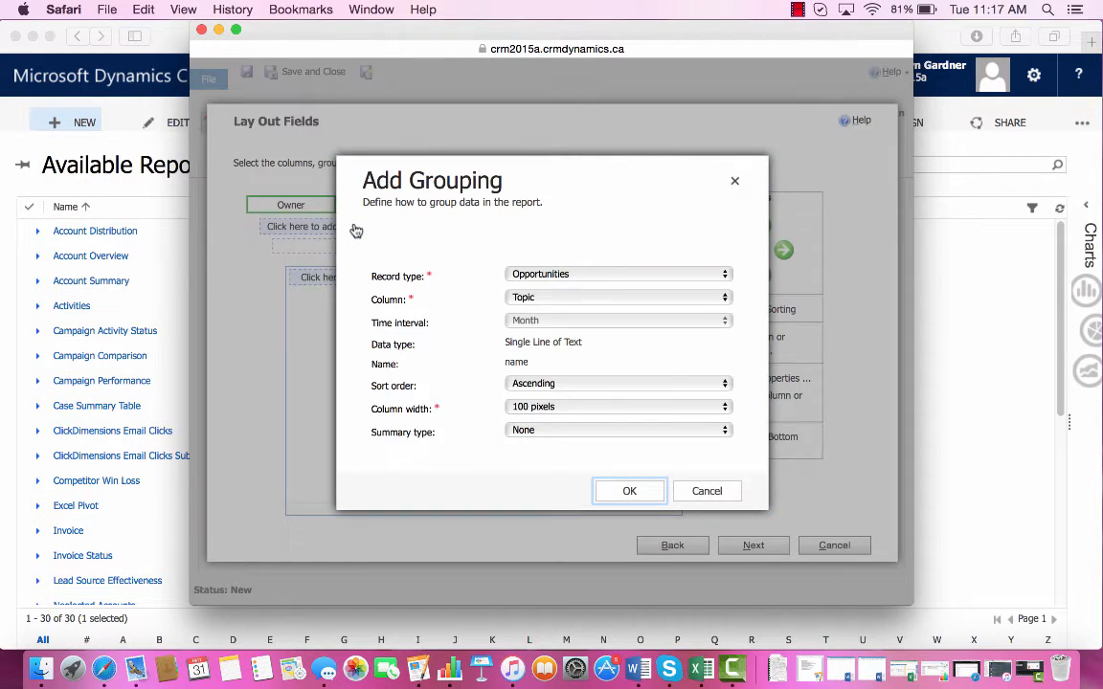
left_click(617, 297)
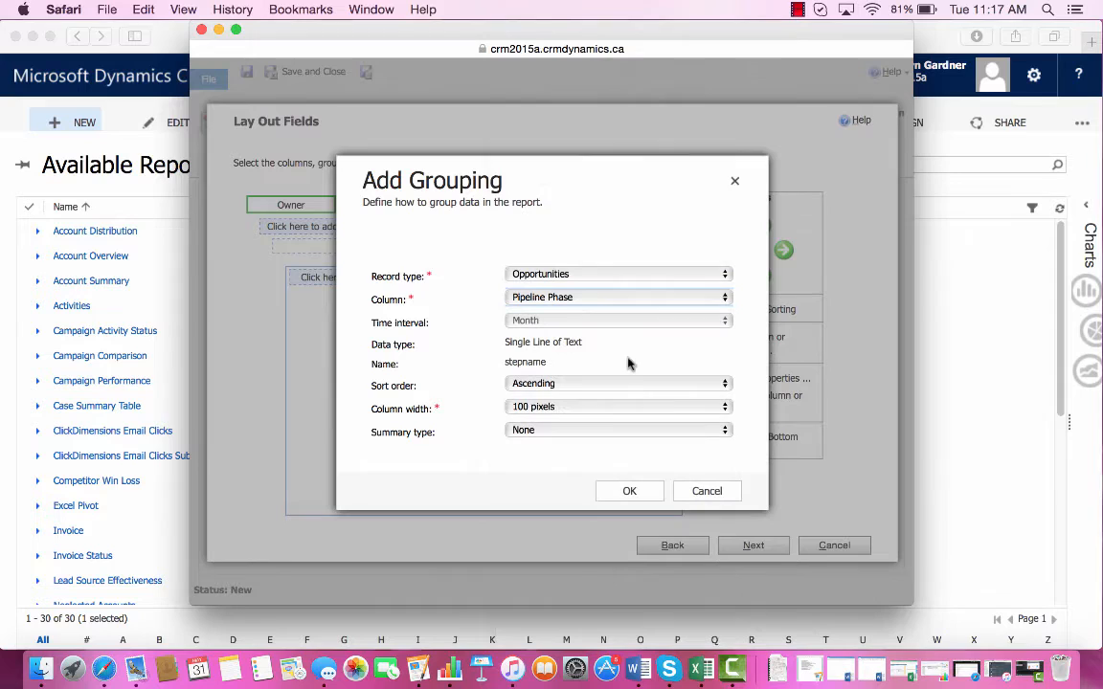
left_click(629, 490)
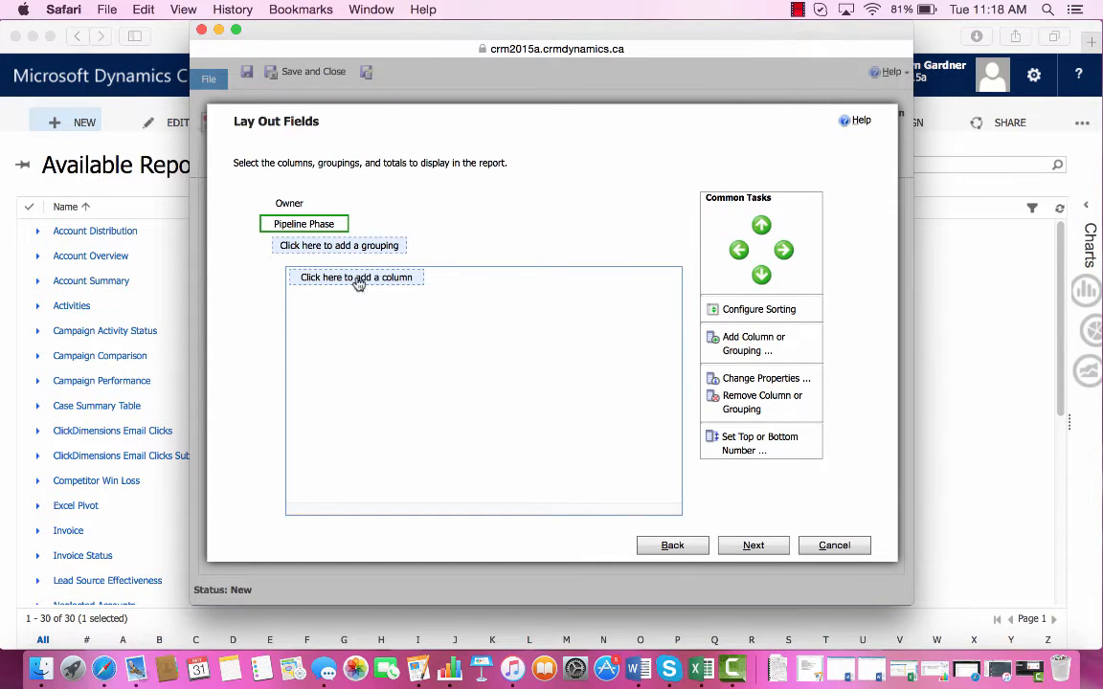
Add Topic and Account columns to the report table
left_click(356, 277)
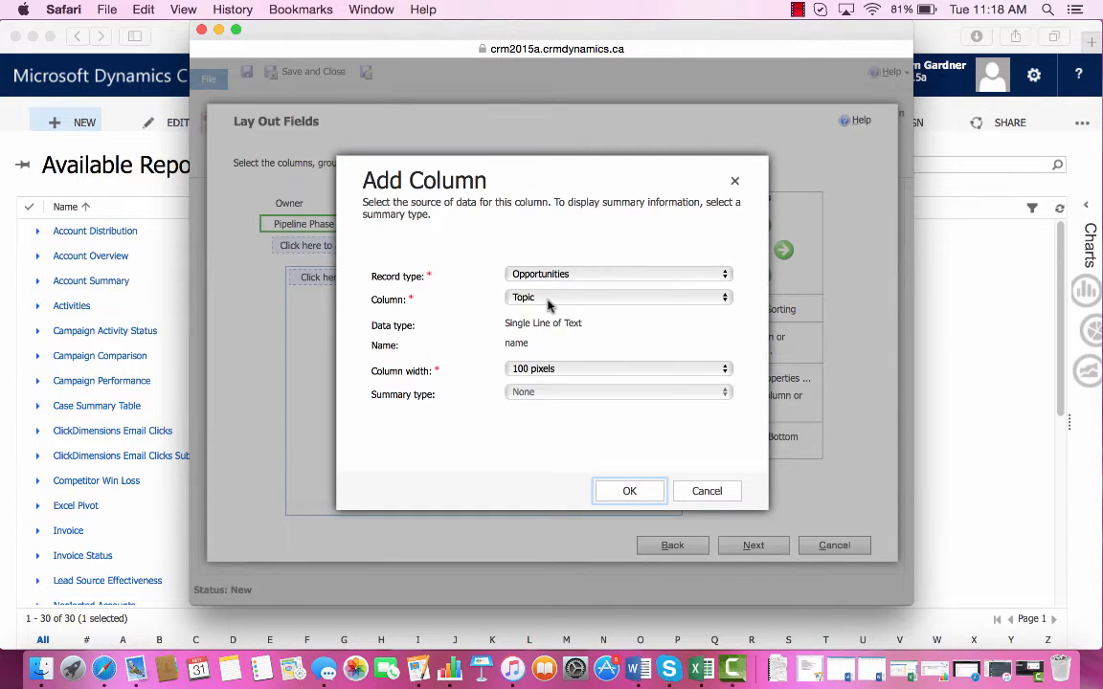
left_click(629, 490)
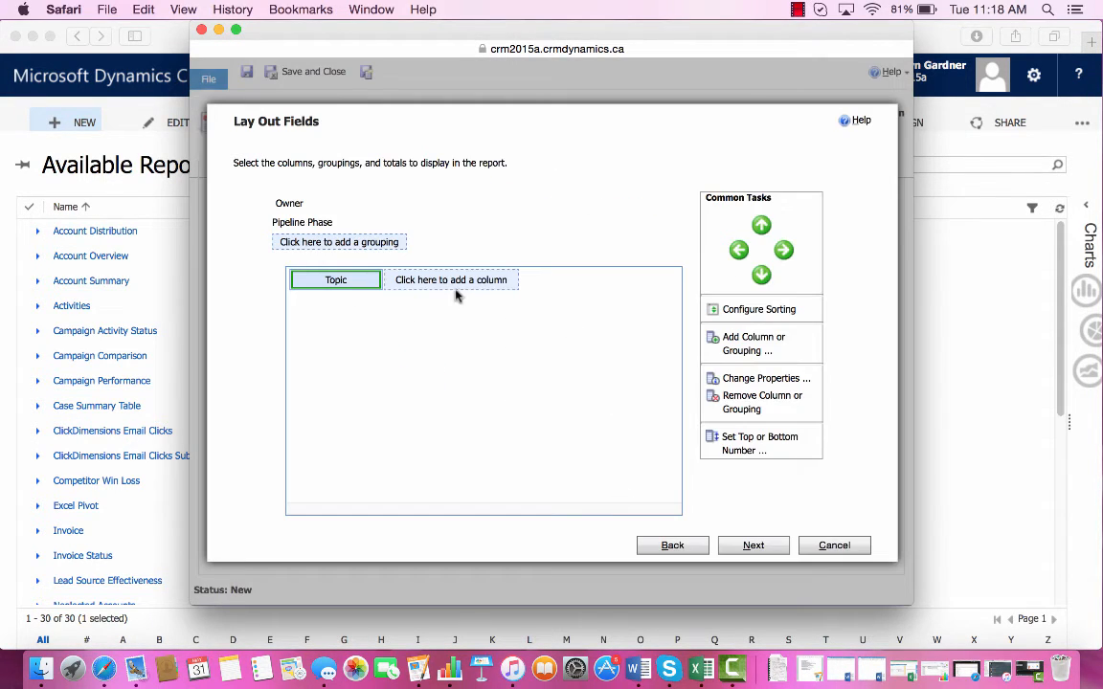
left_click(449, 280)
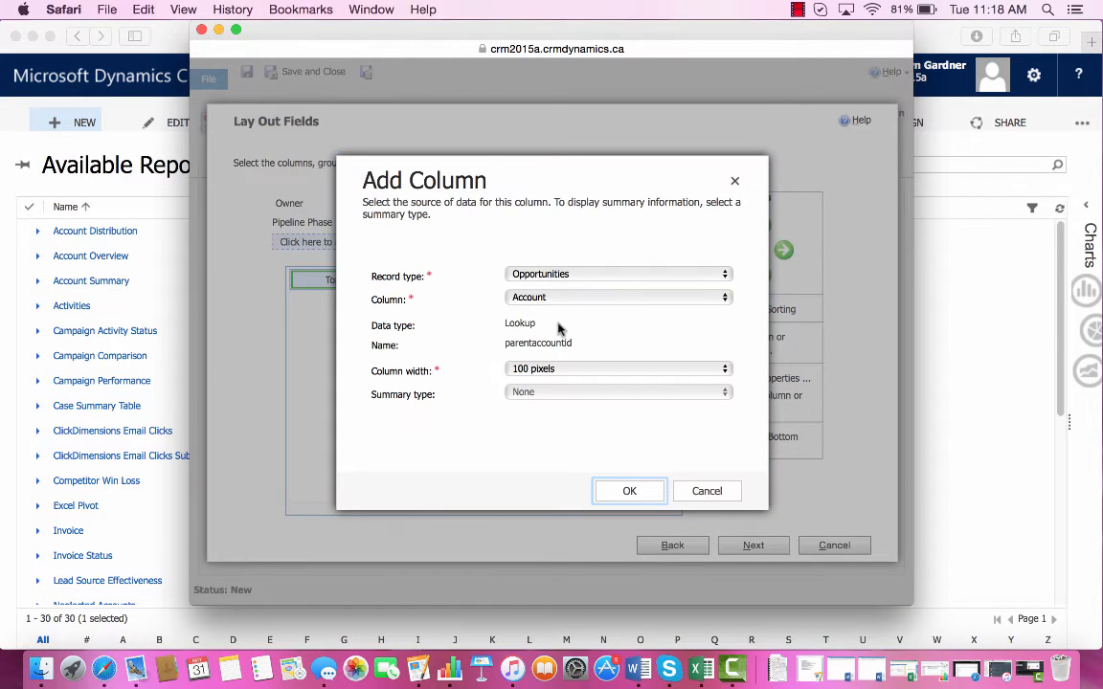
left_click(629, 490)
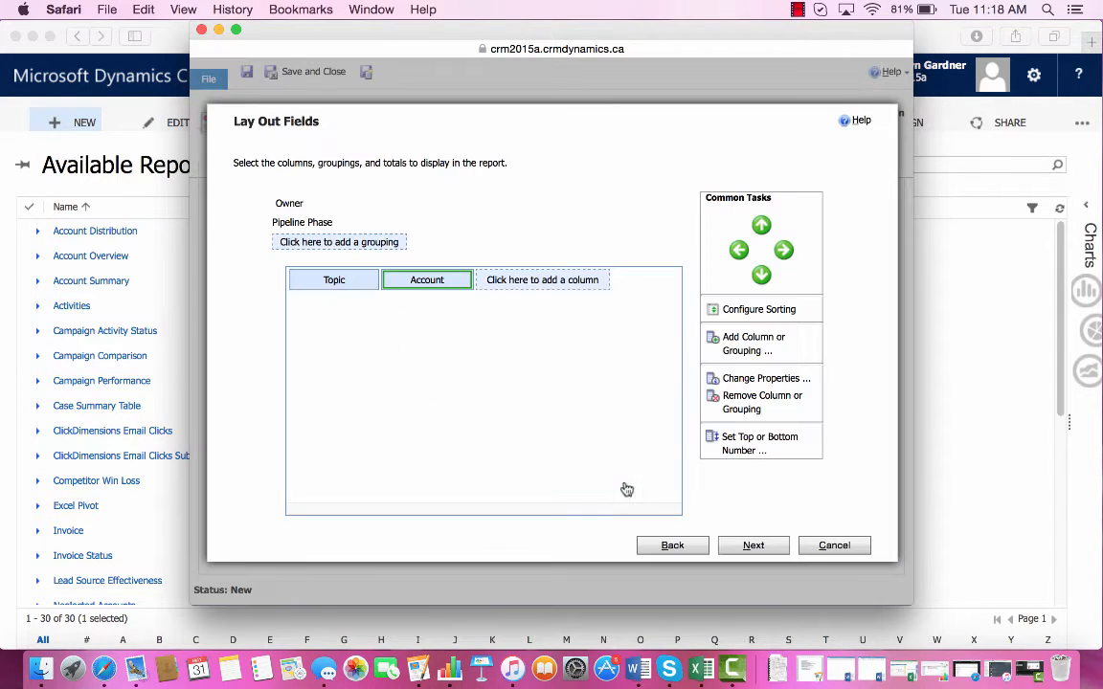
Add an Est. Revenue column with summary type Sum
left_click(542, 279)
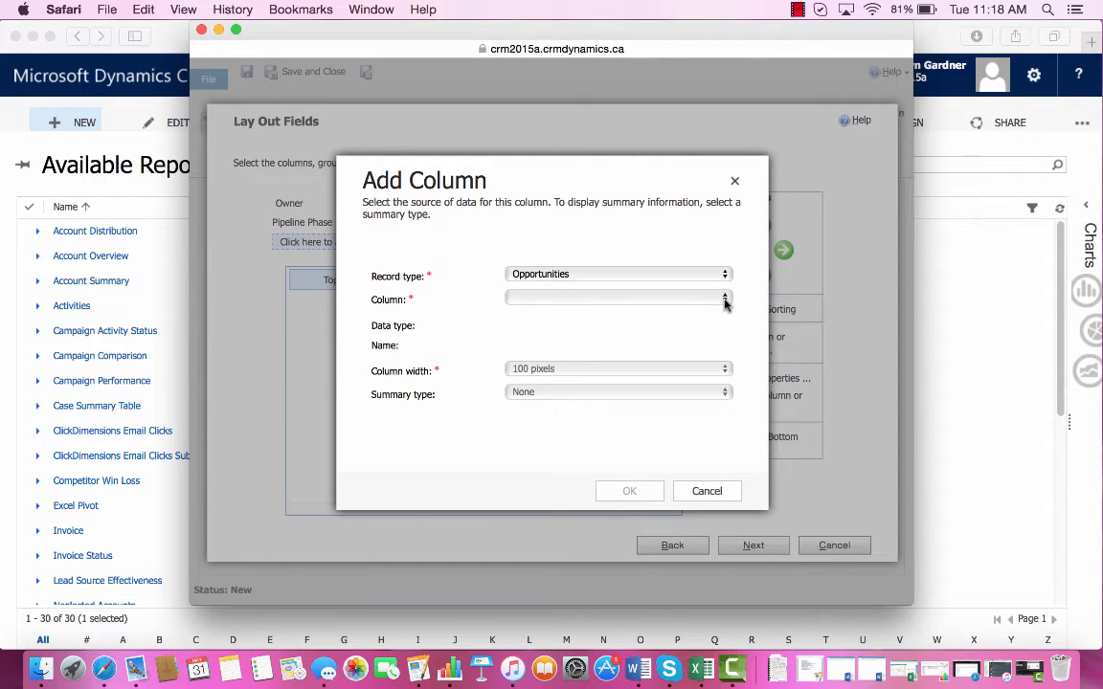
left_click(725, 299)
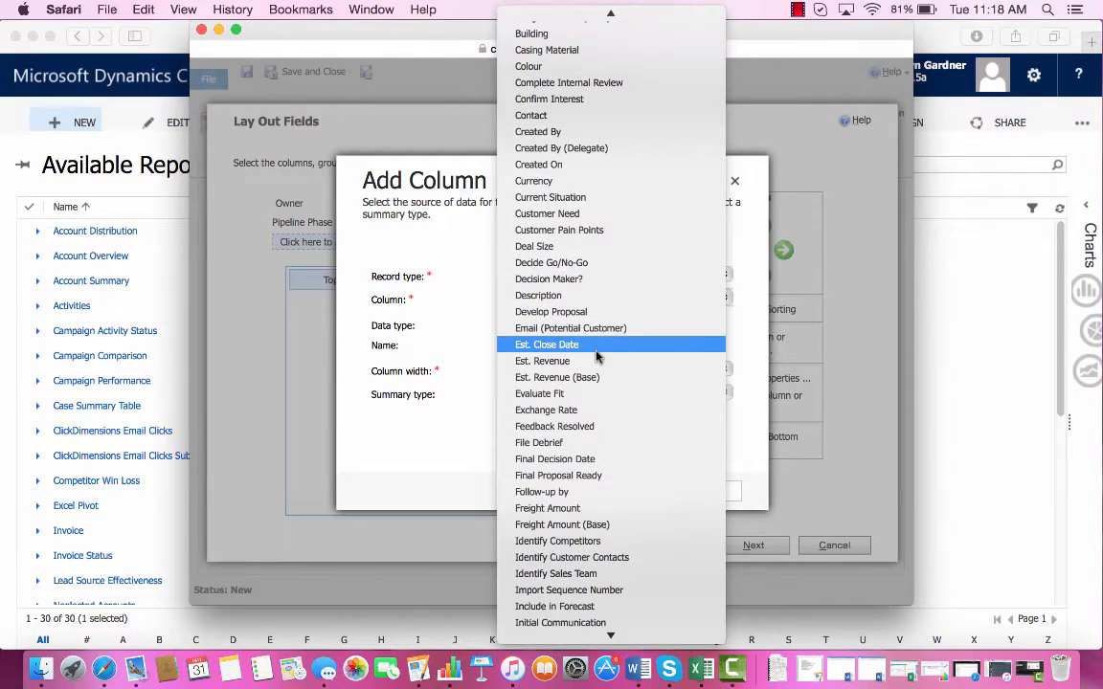
left_click(541, 361)
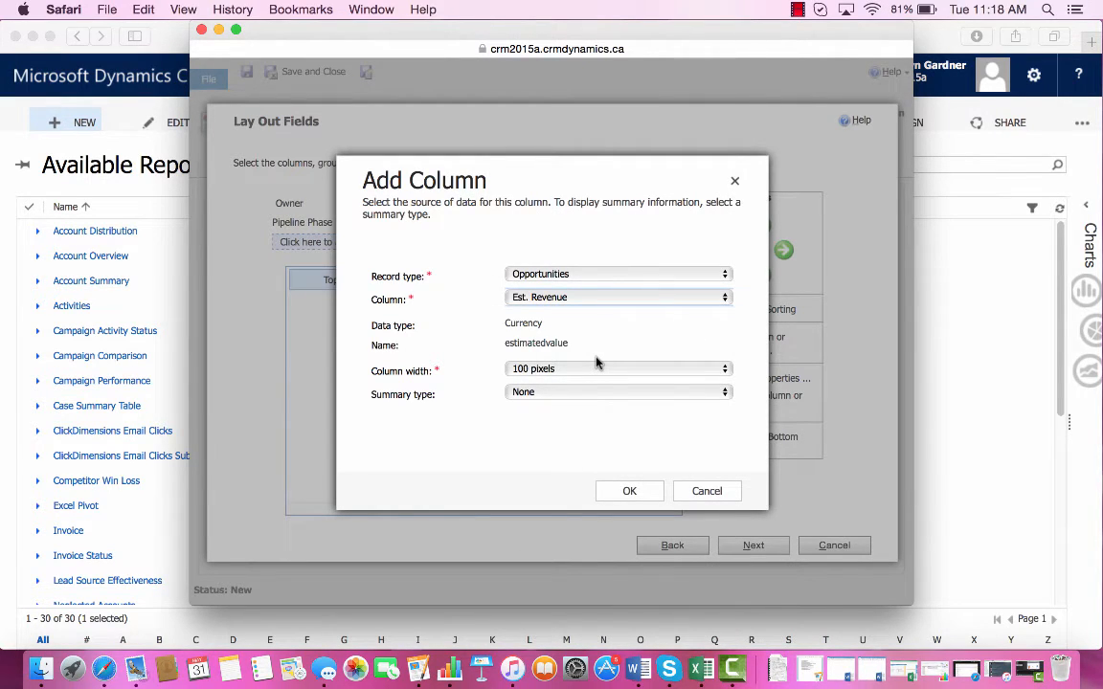
mouse_move(613, 398)
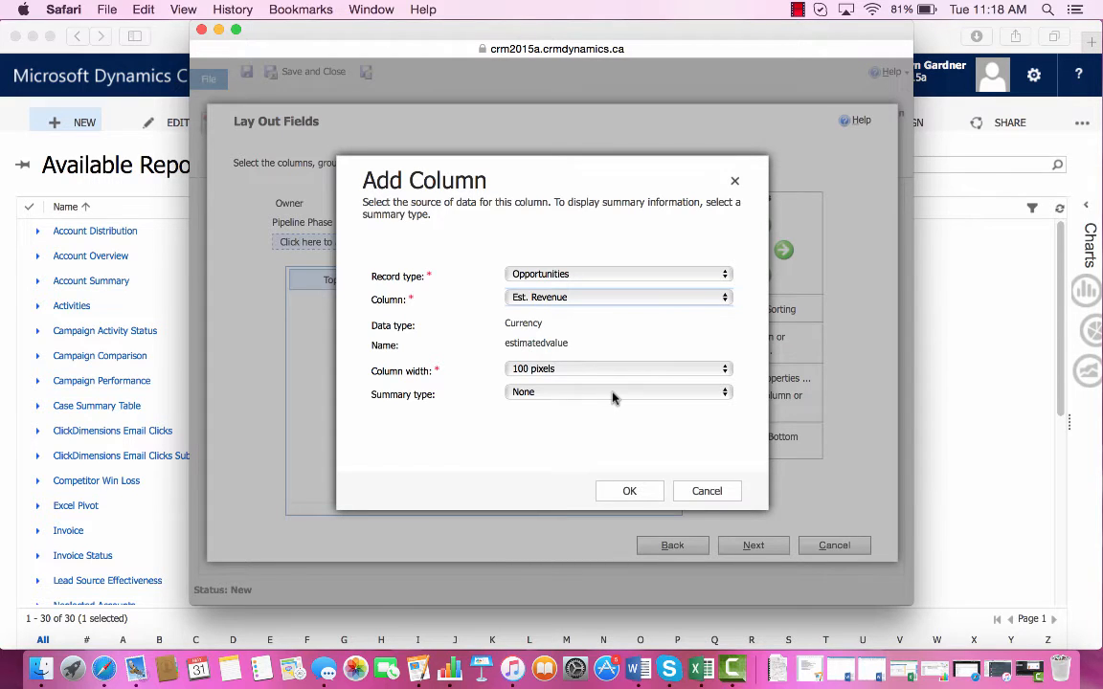
left_click(617, 392)
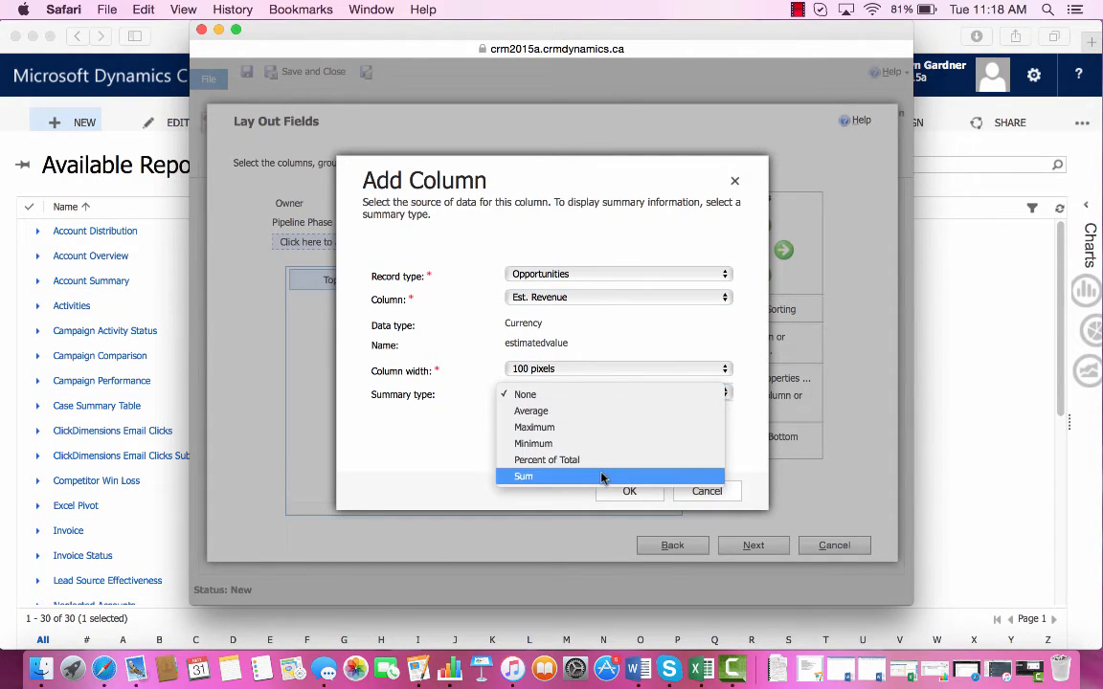
left_click(523, 476)
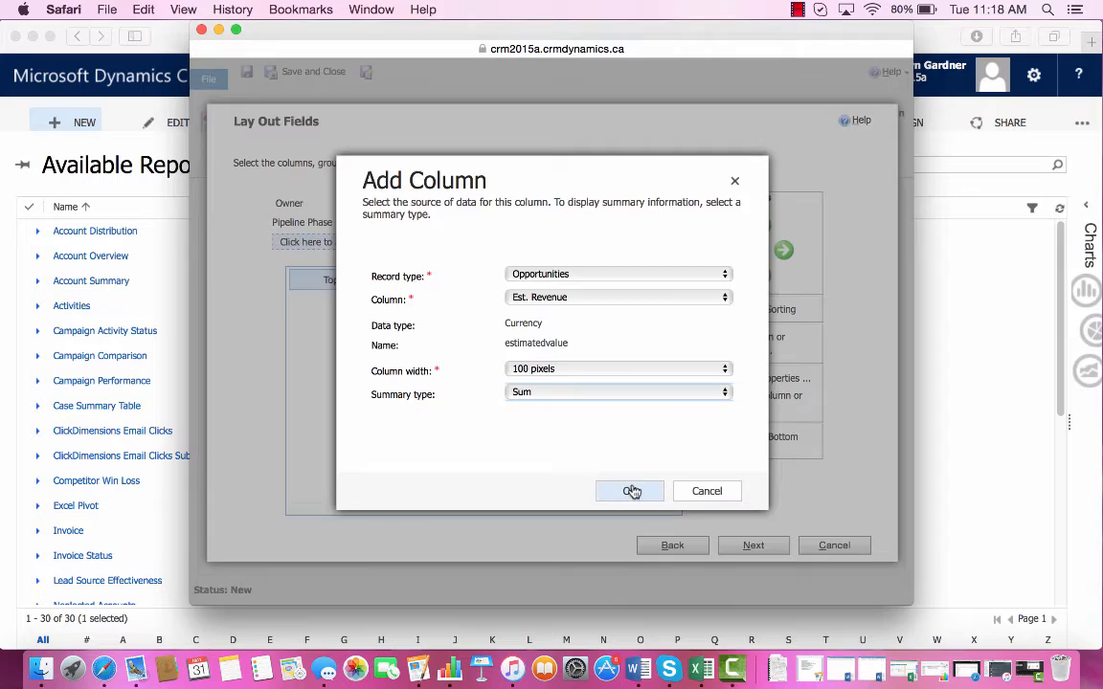
left_click(630, 490)
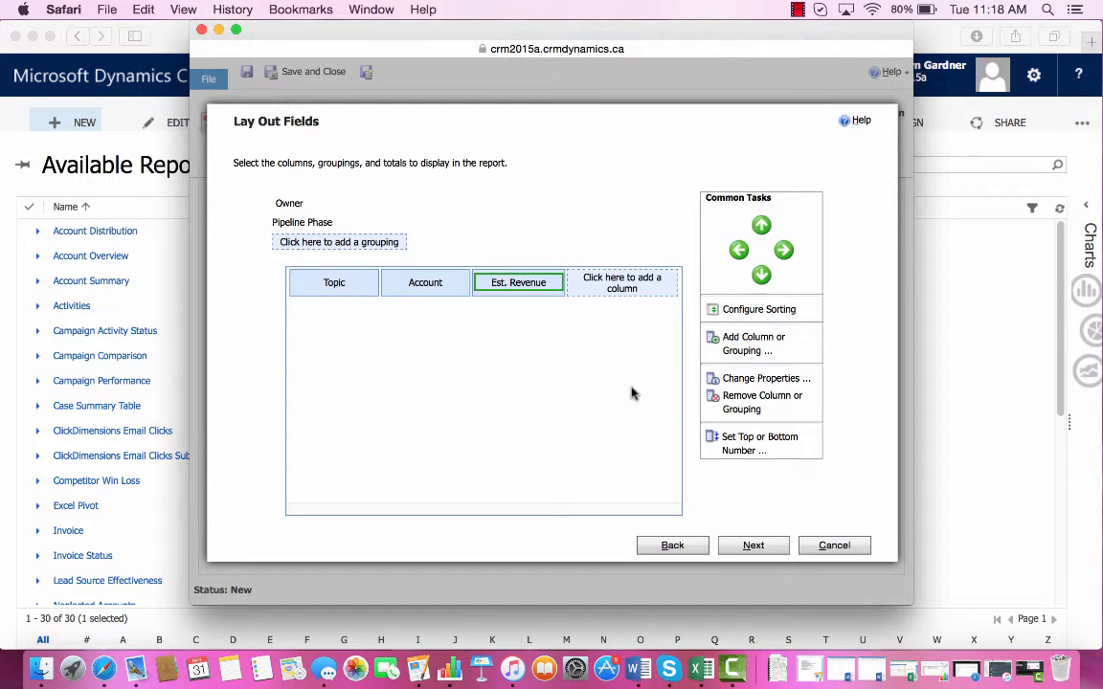
mouse_move(498, 304)
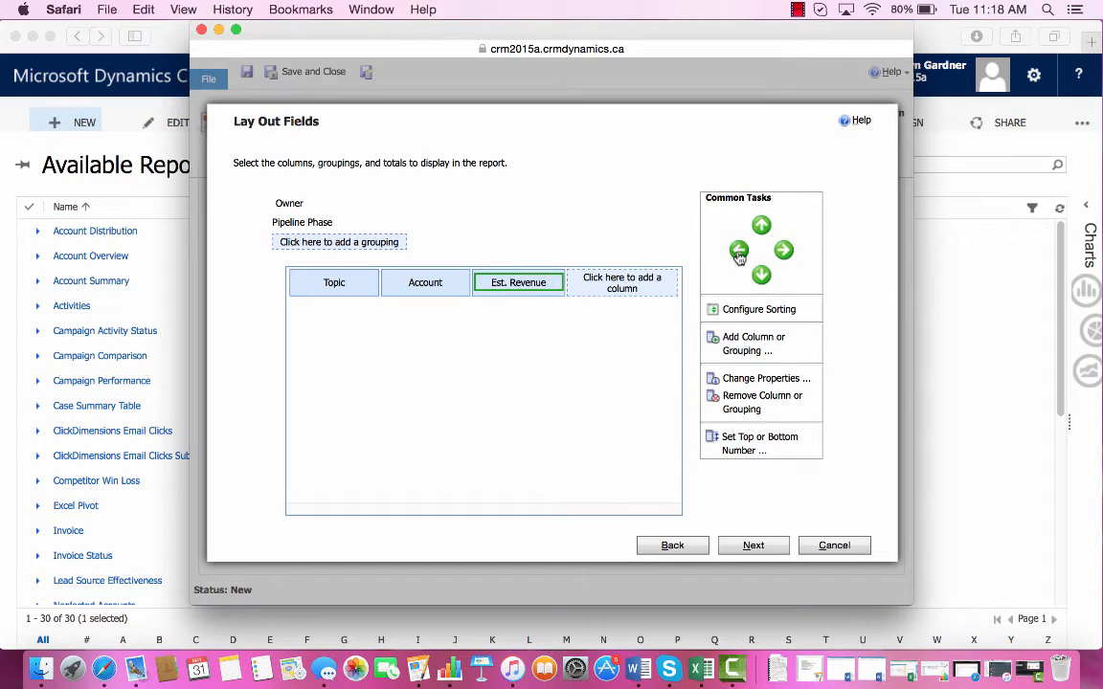
mouse_move(603, 322)
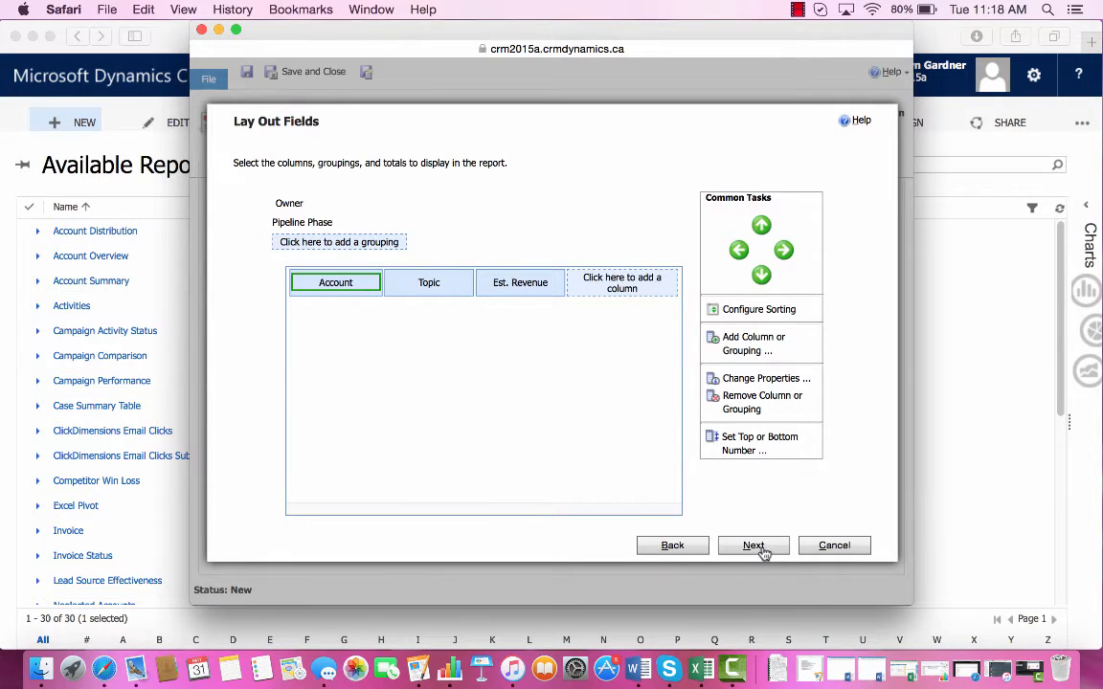
Accept the column layout and advance to the Format Report step
left_click(753, 544)
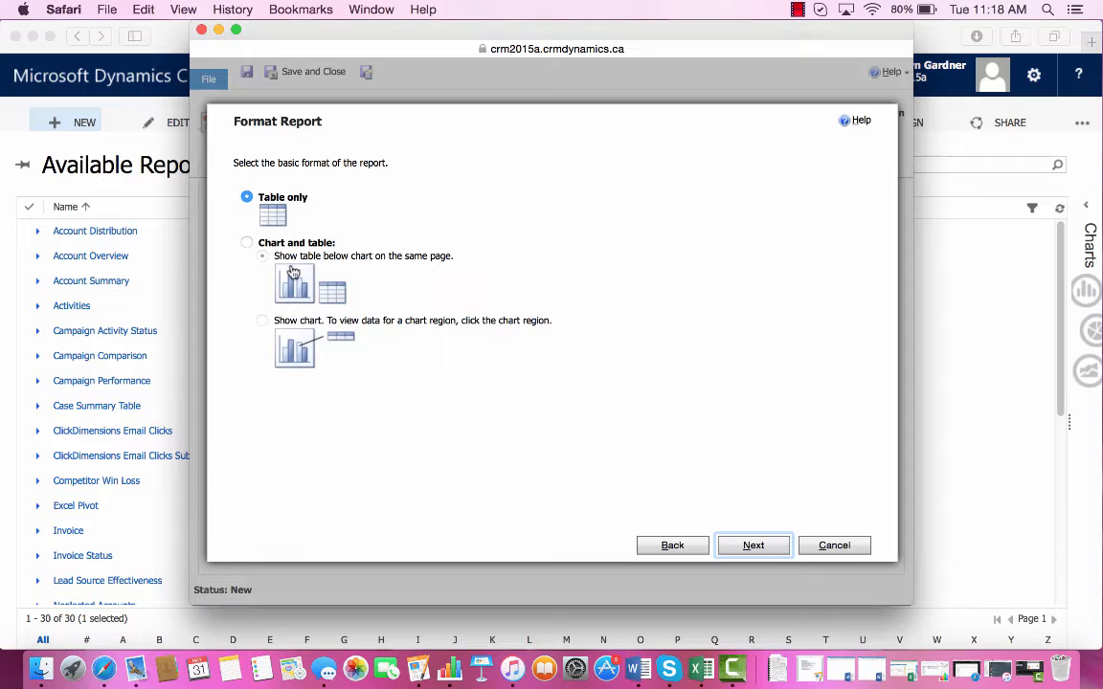
Choose the Chart and table format, with the table below the chart
left_click(247, 242)
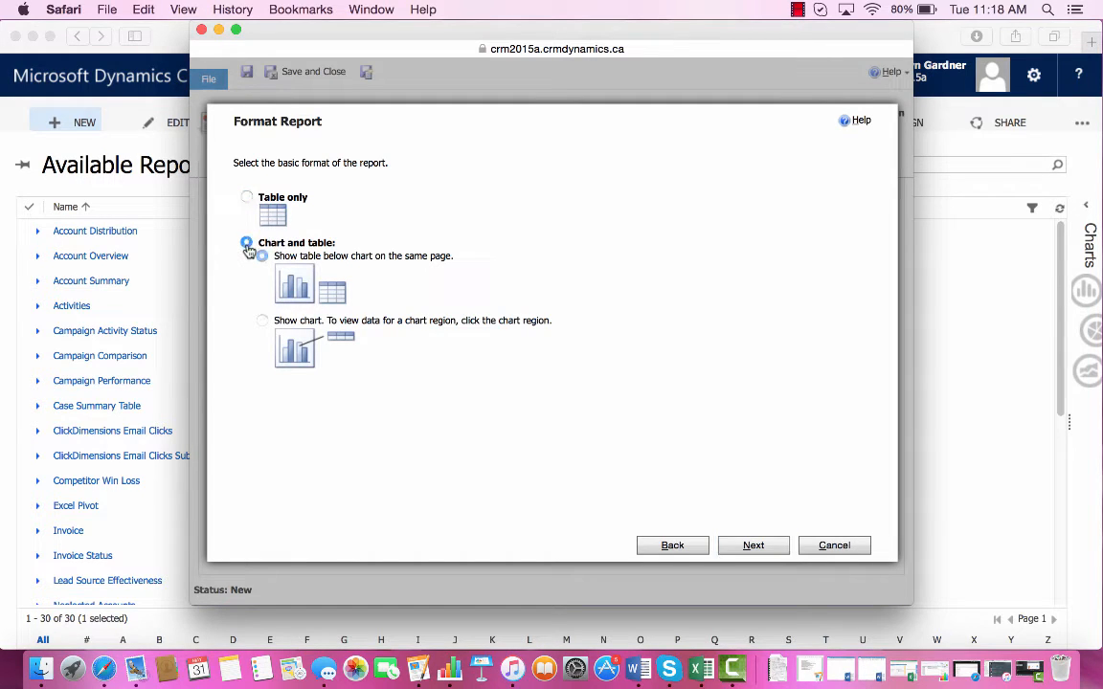
left_click(247, 242)
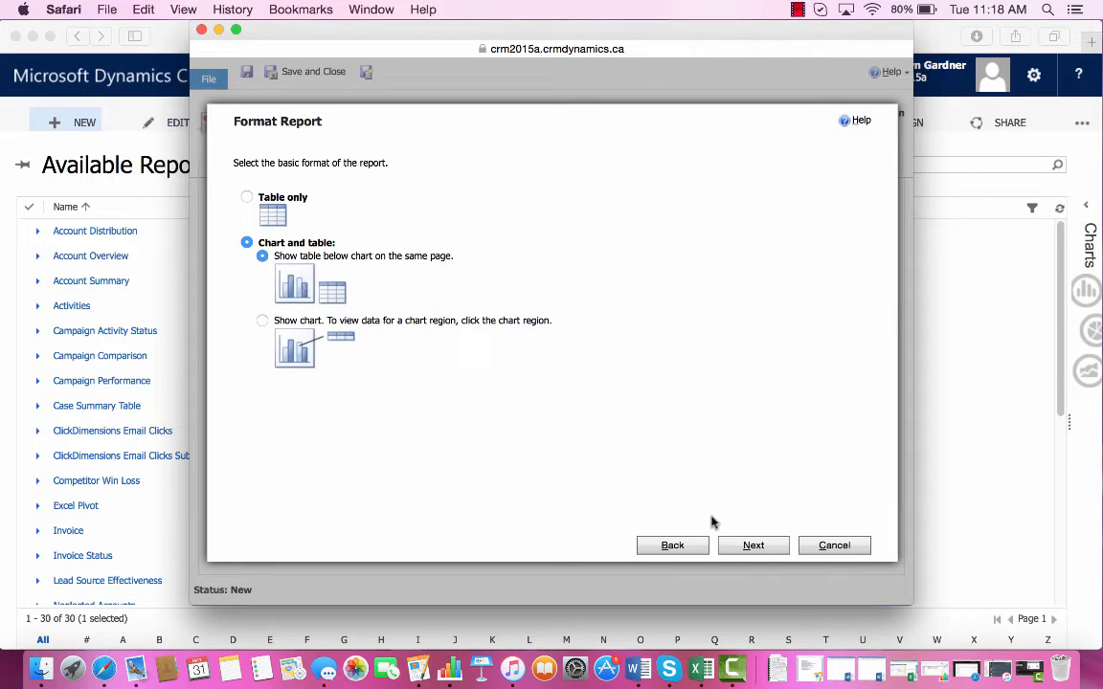
left_click(753, 545)
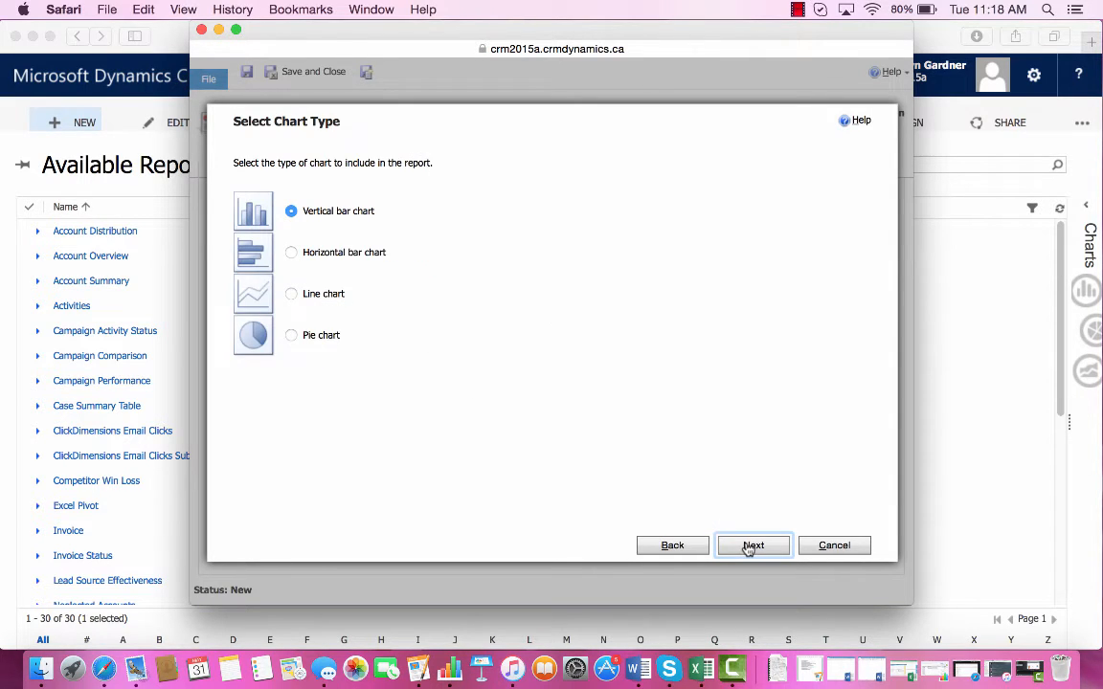
mouse_move(304, 189)
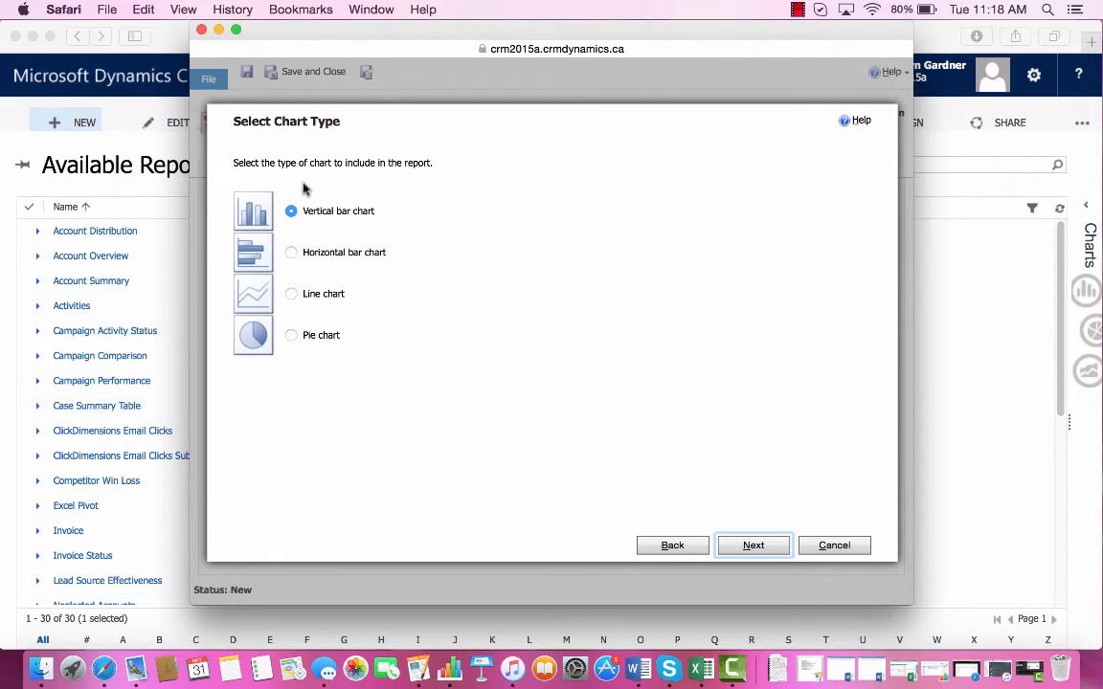
mouse_move(398, 220)
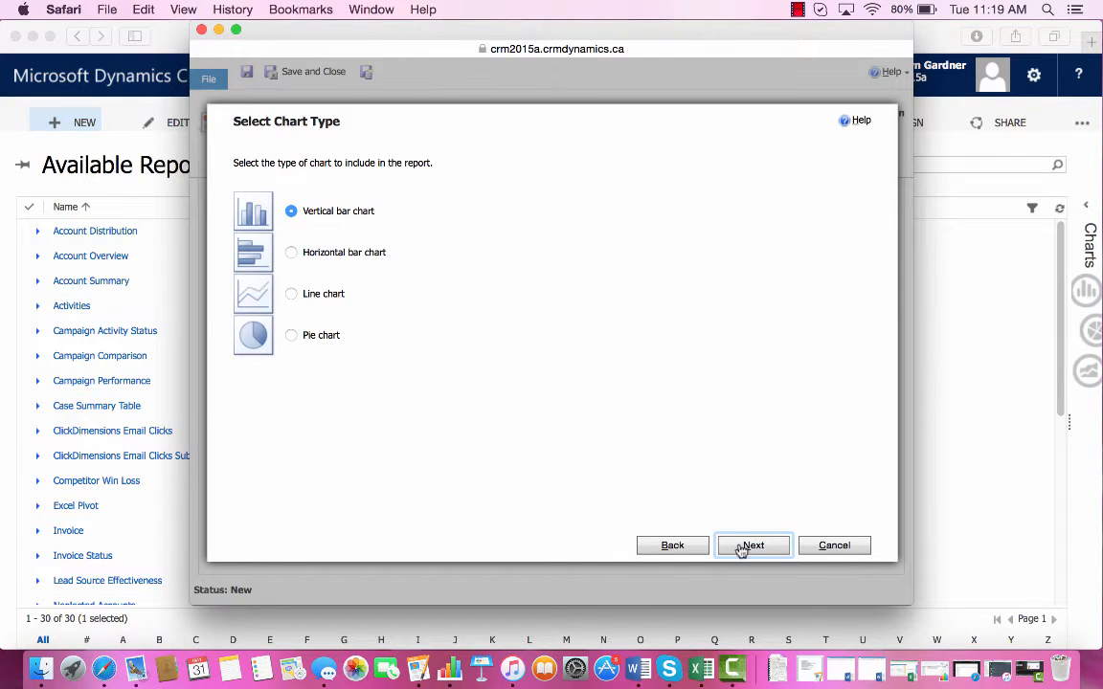
Keep Vertical bar chart as the chart type and continue
left_click(752, 545)
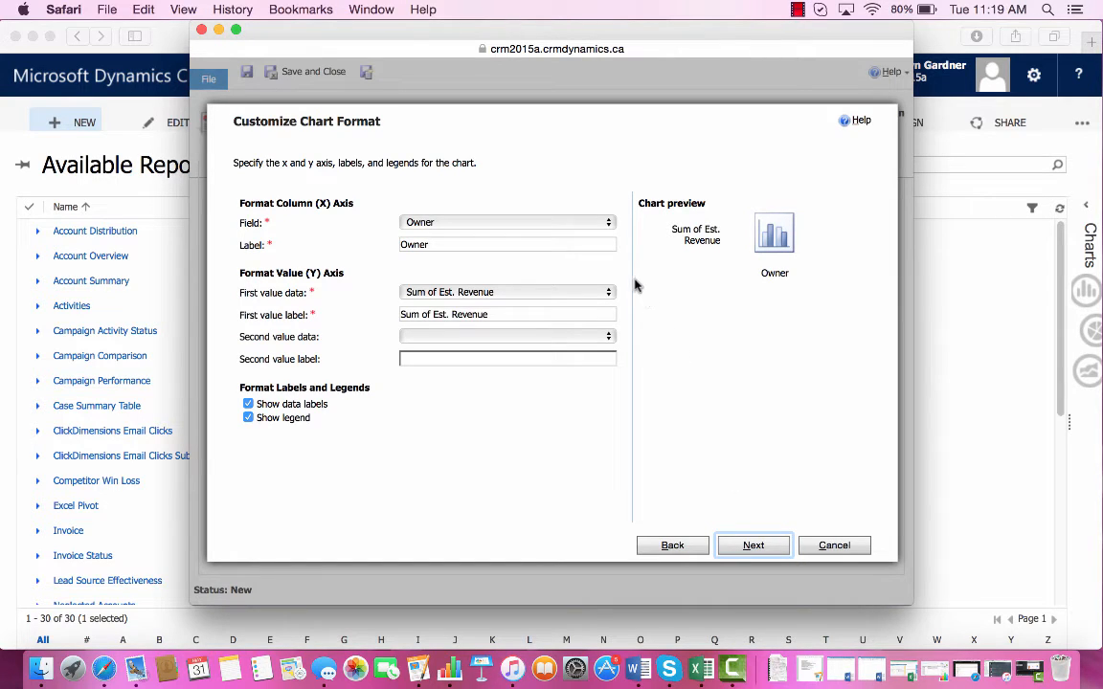
mouse_move(723, 313)
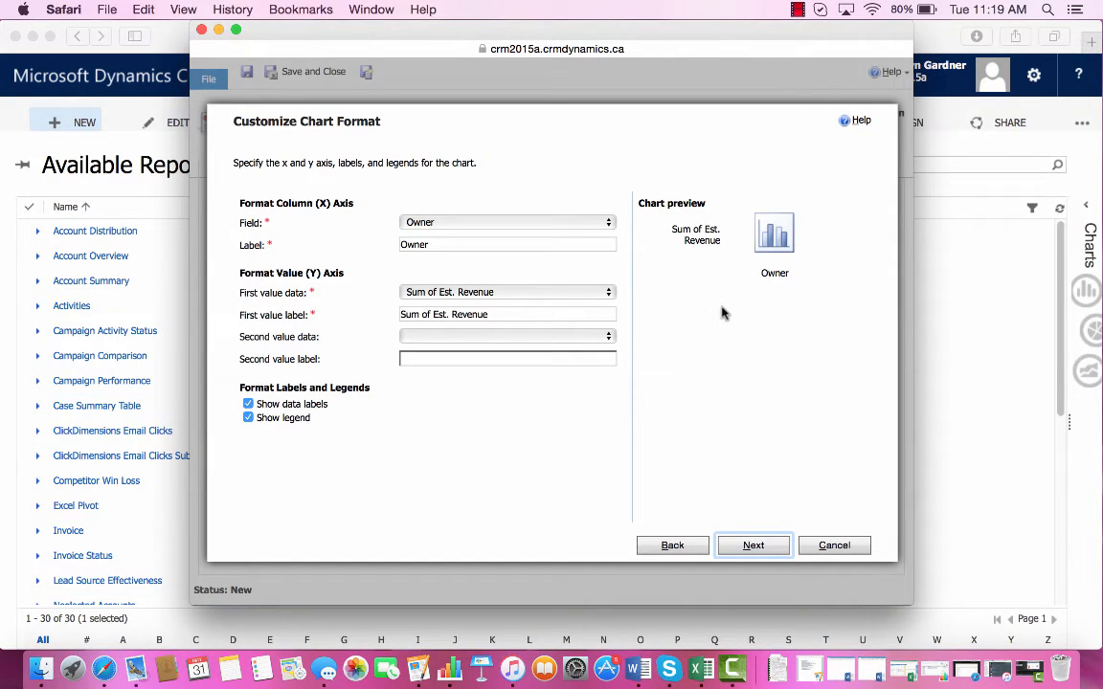
mouse_move(699, 305)
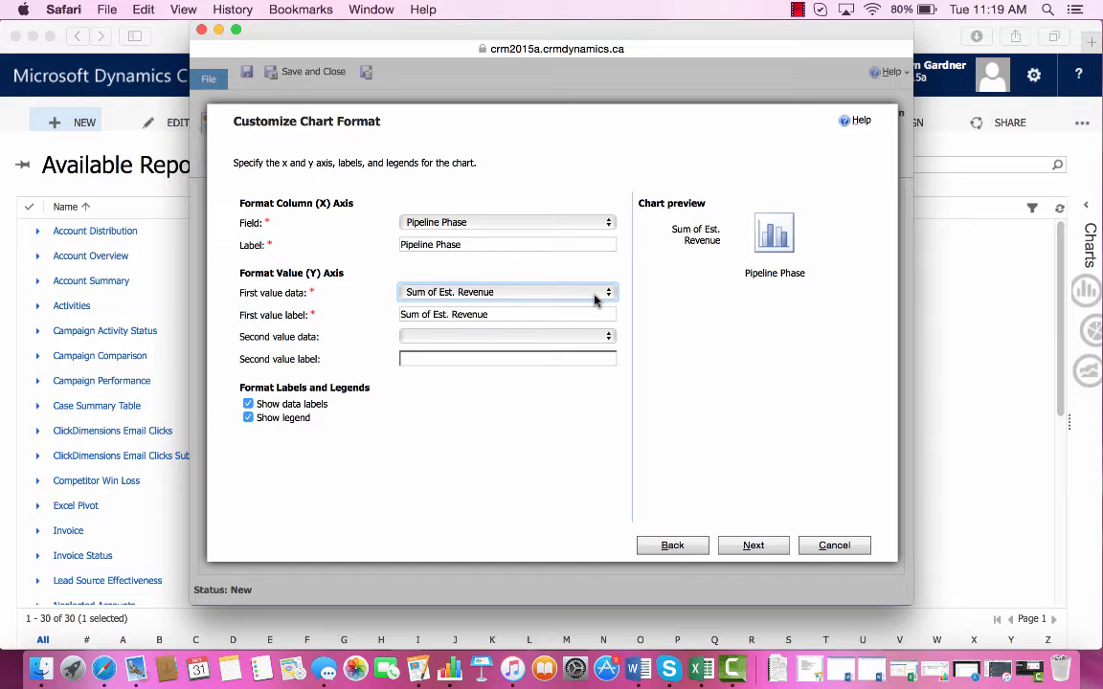
mouse_move(656, 376)
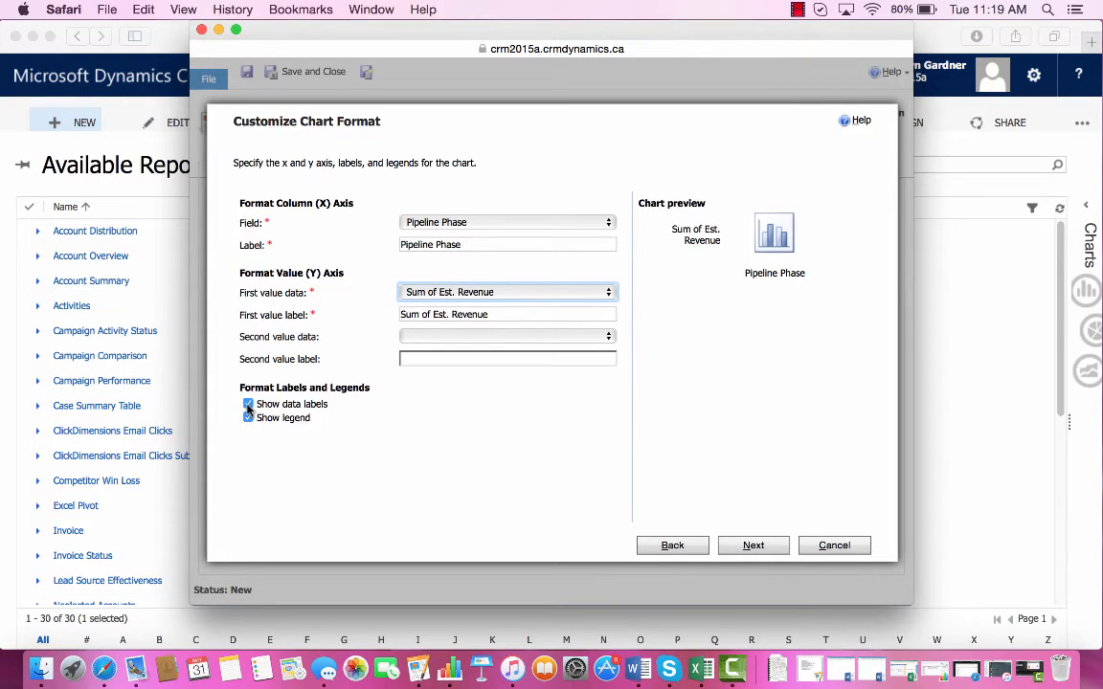
Set the chart's X axis to Pipeline Phase and continue to the summary
left_click(248, 403)
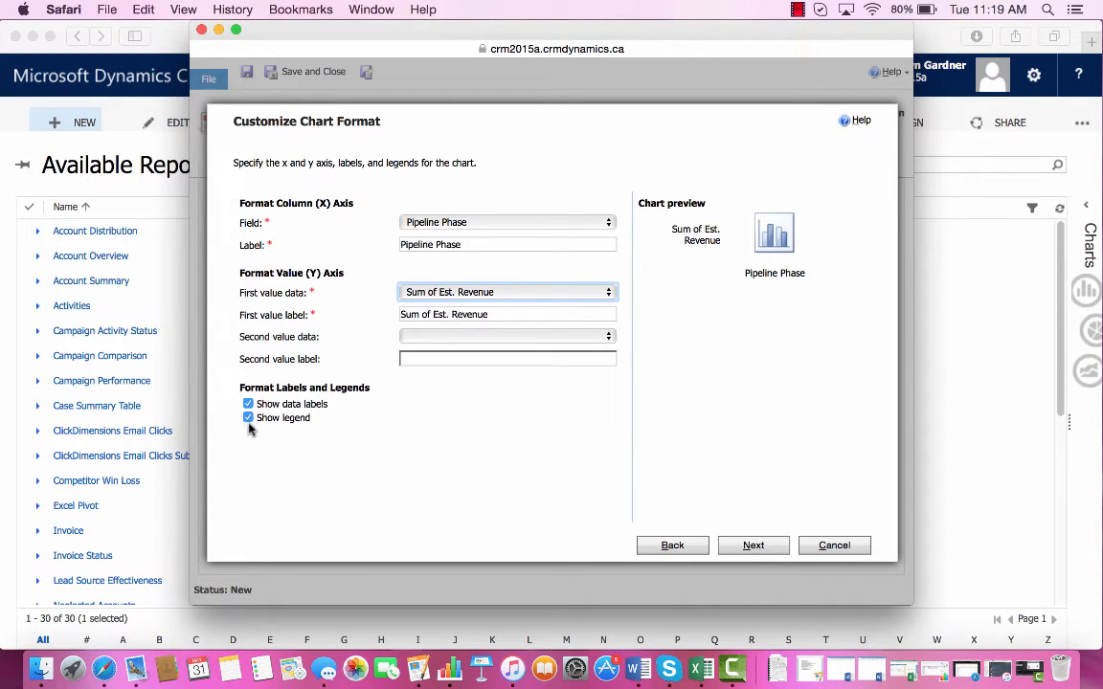
mouse_move(309, 521)
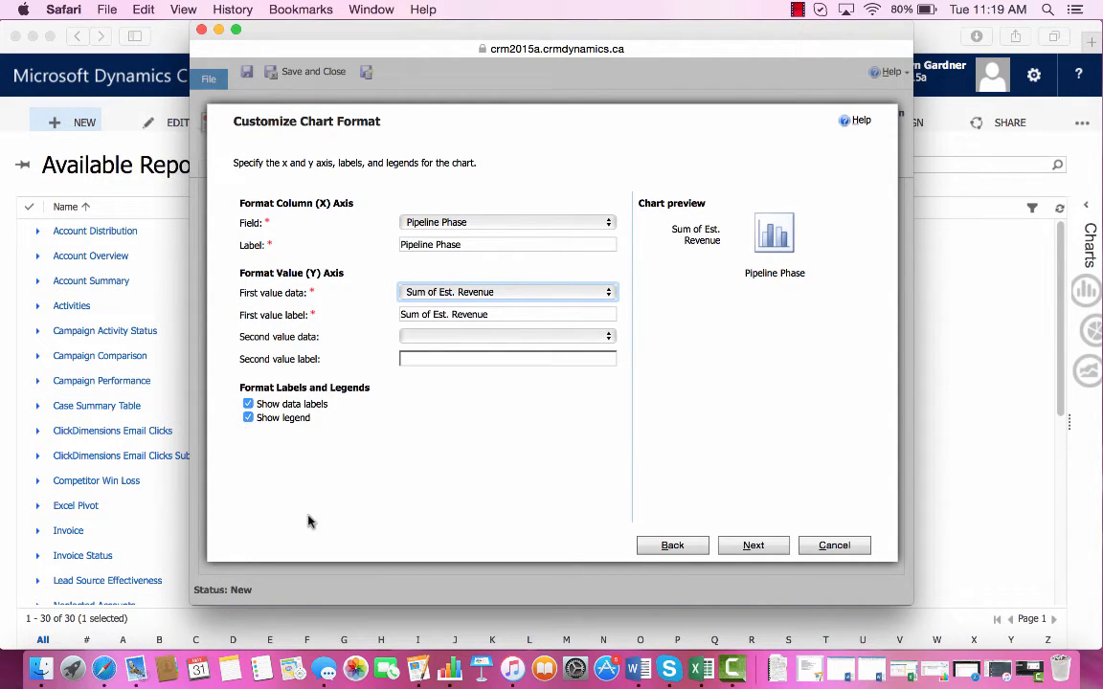
left_click(753, 544)
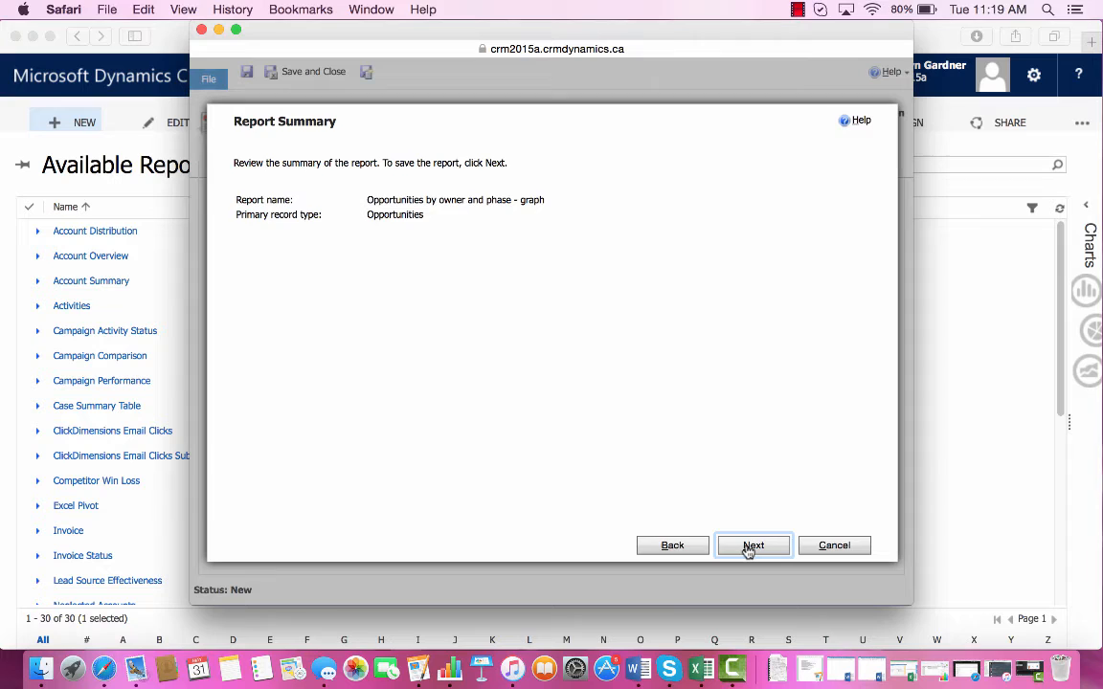
Create the 'Opportunities by owner and phase - graph' report from the summary and close the wizard
left_click(753, 545)
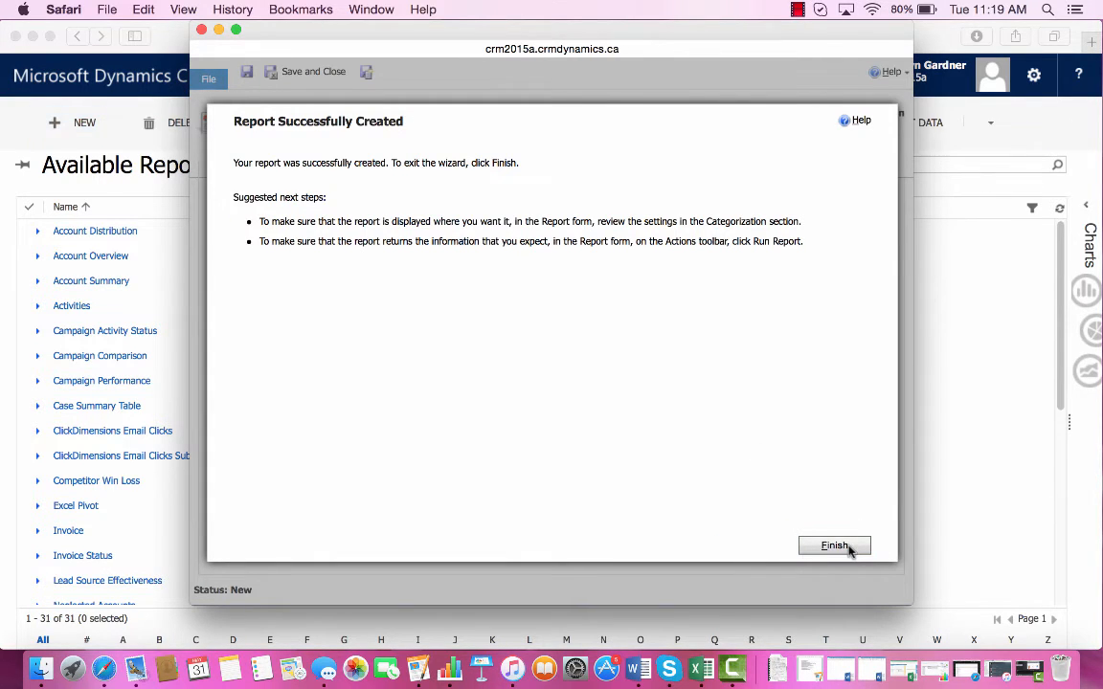
left_click(833, 546)
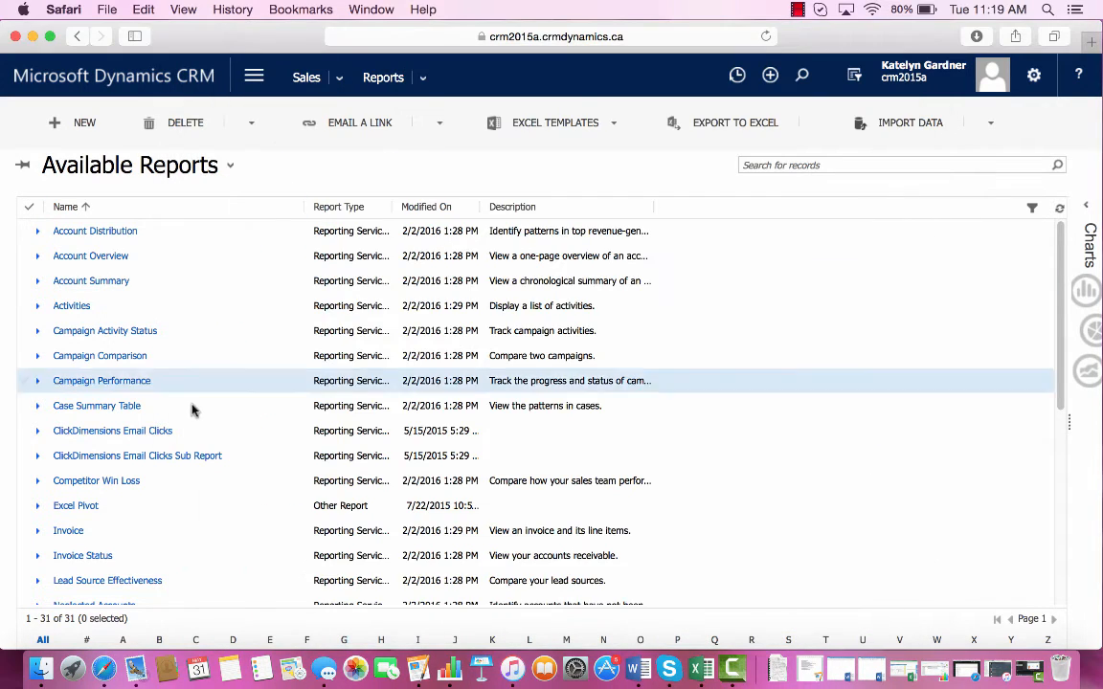
Run the new 'Opportunities by owner and phase - graph' report filtered to Status equals Open
scroll("down", 3)
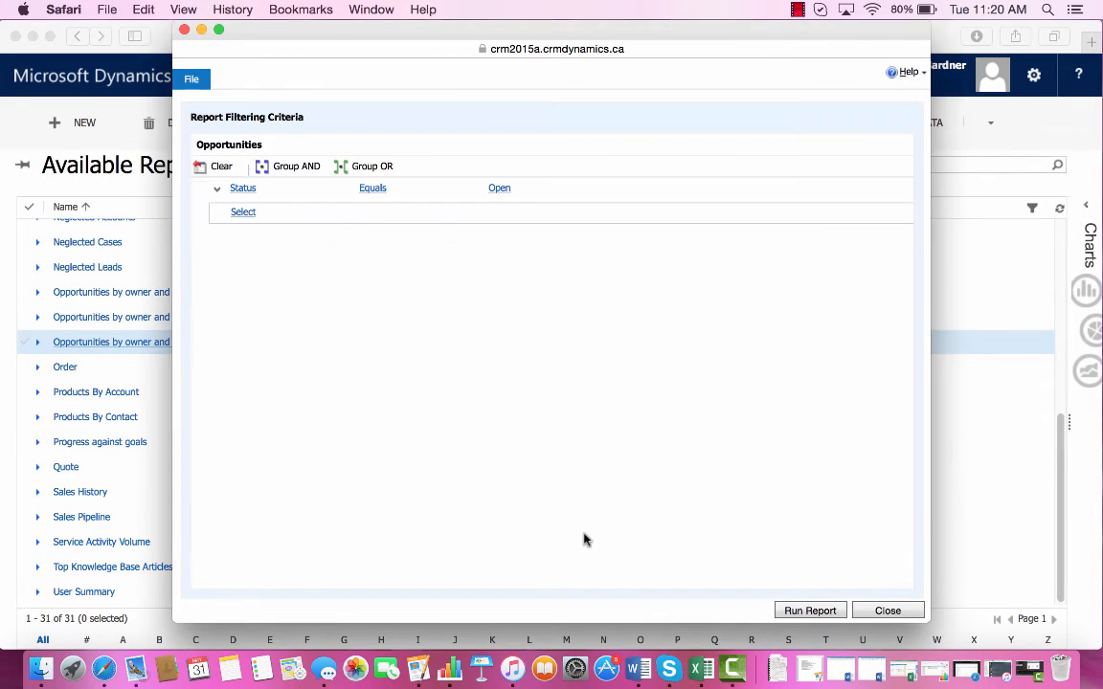
mouse_move(746, 533)
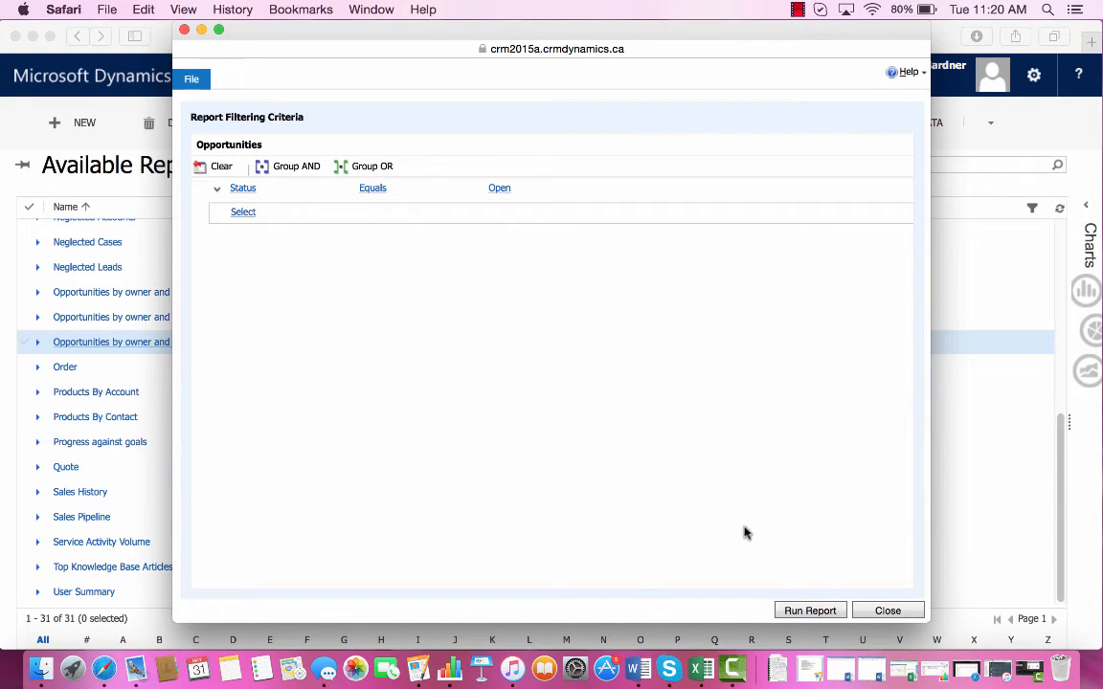
left_click(809, 609)
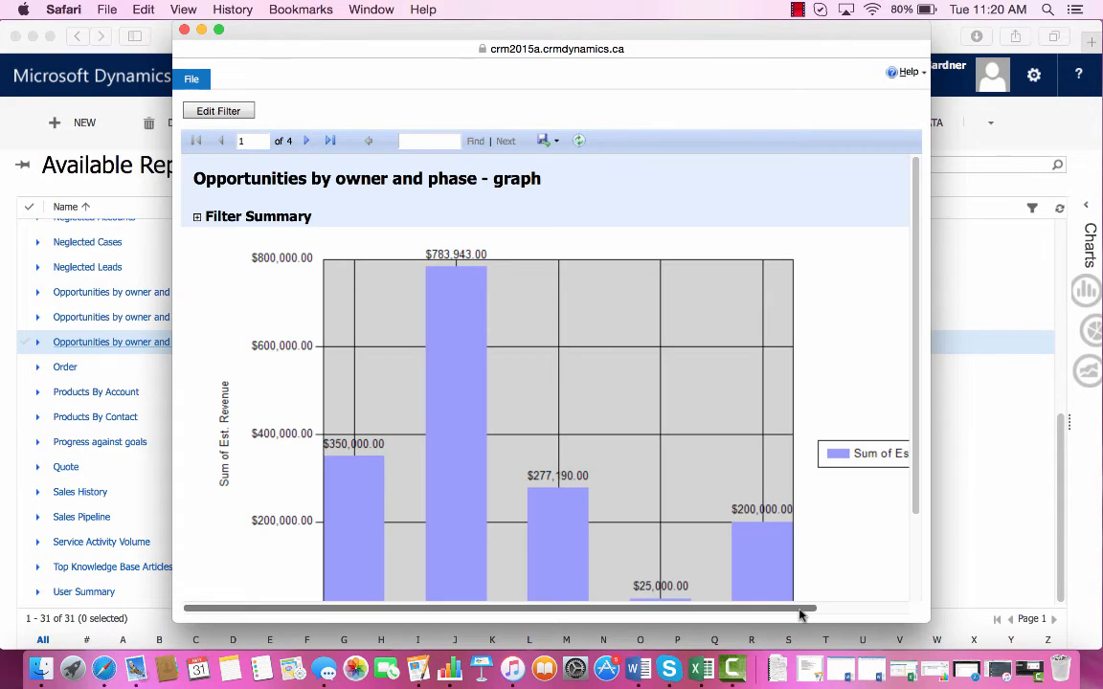
Scroll past the revenue bar chart to page 2's owner-and-phase opportunity table
scroll("down", 3)
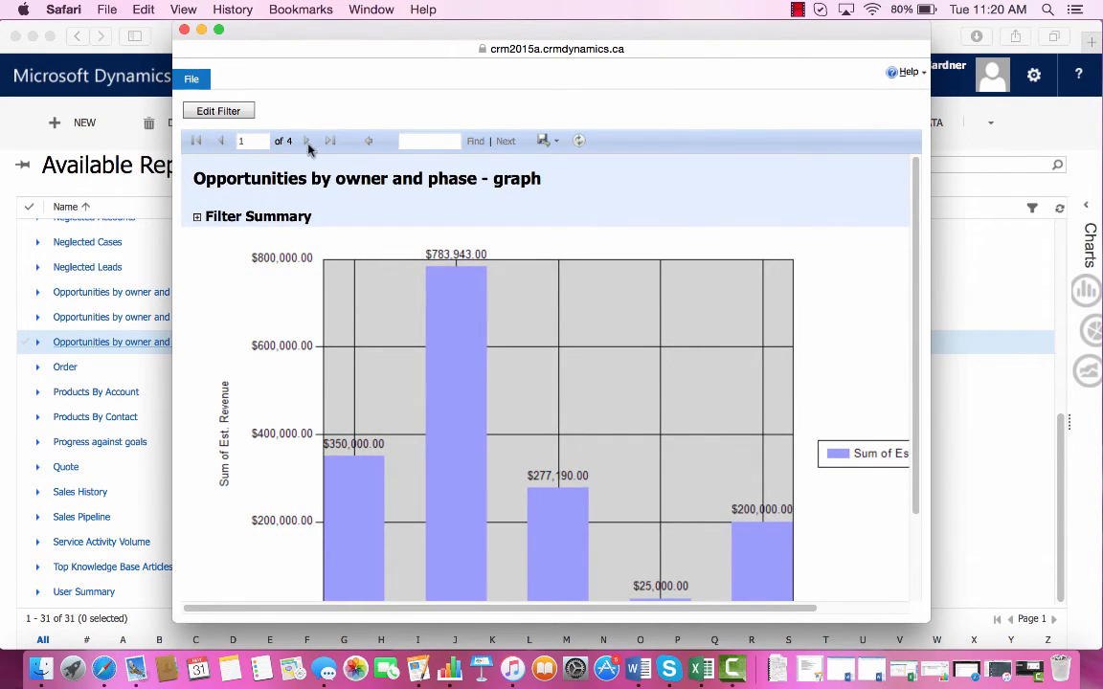
left_click(307, 140)
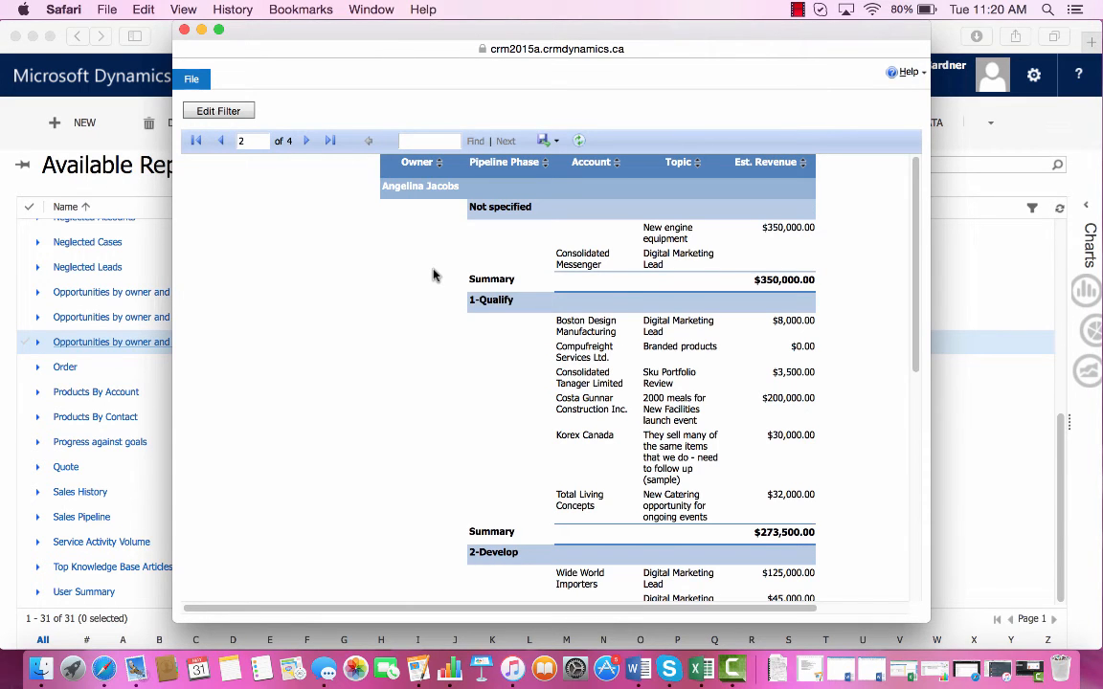
scroll("down", 3)
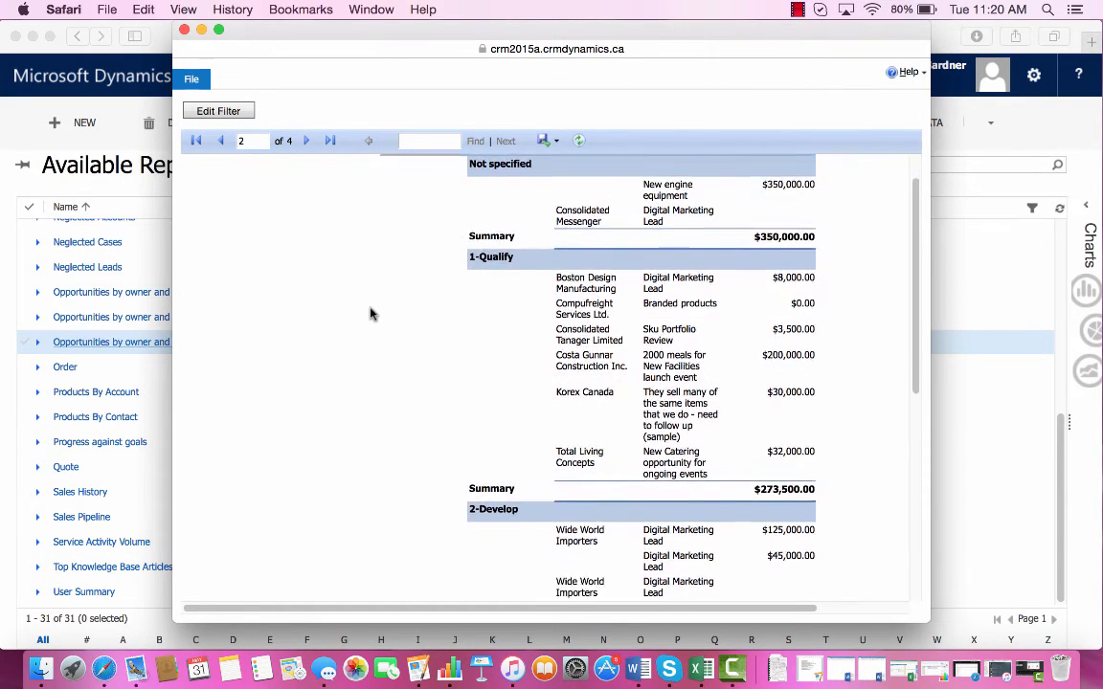